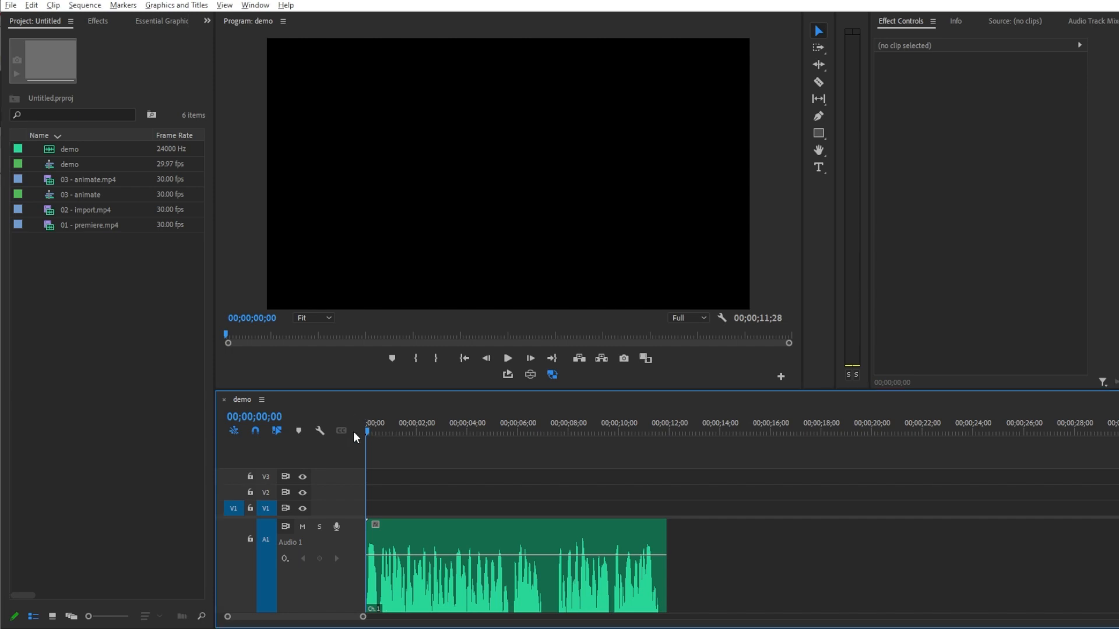
Play the demo voiceover sequence in the Program Monitor to the end of its audio.
click(507, 358)
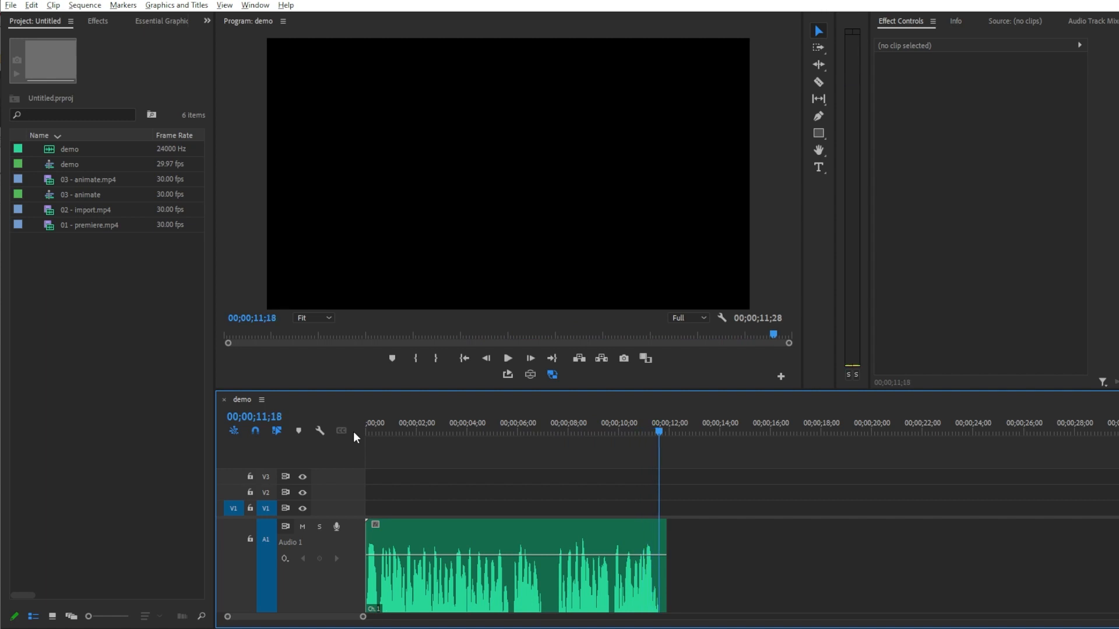
Show the Text panel and transcribe the sequence in English from the mixed audio.
click(254, 4)
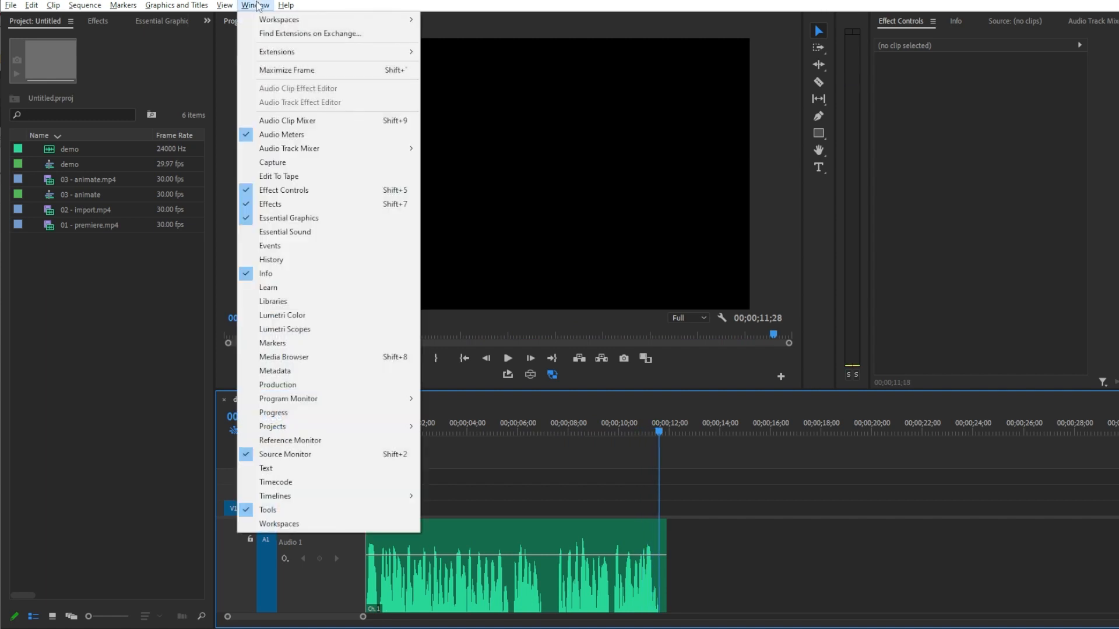
click(265, 469)
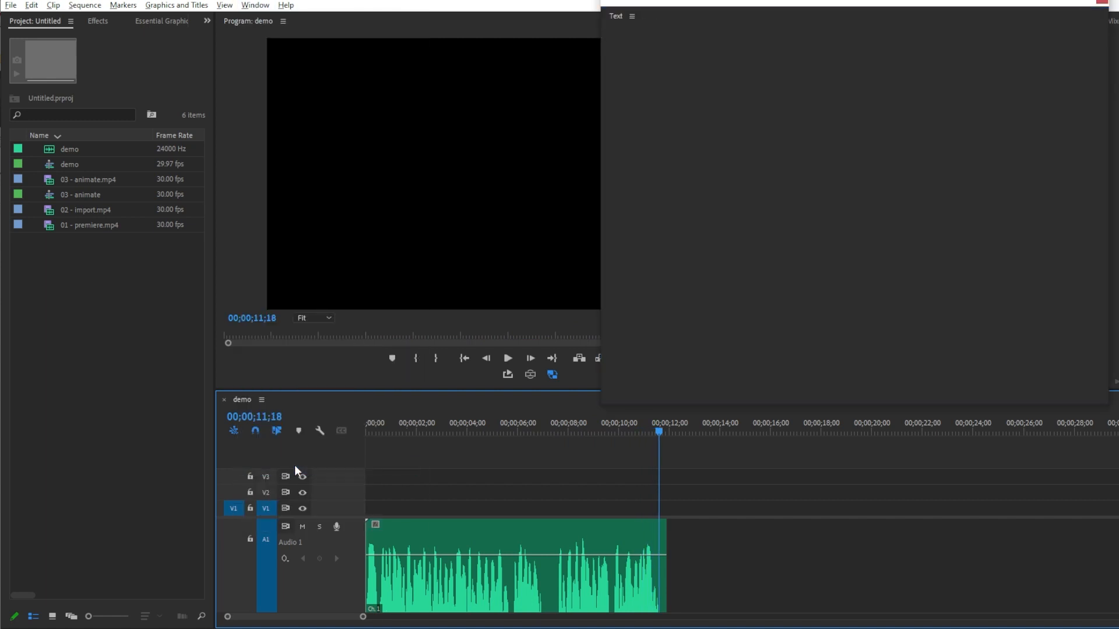
click(852, 201)
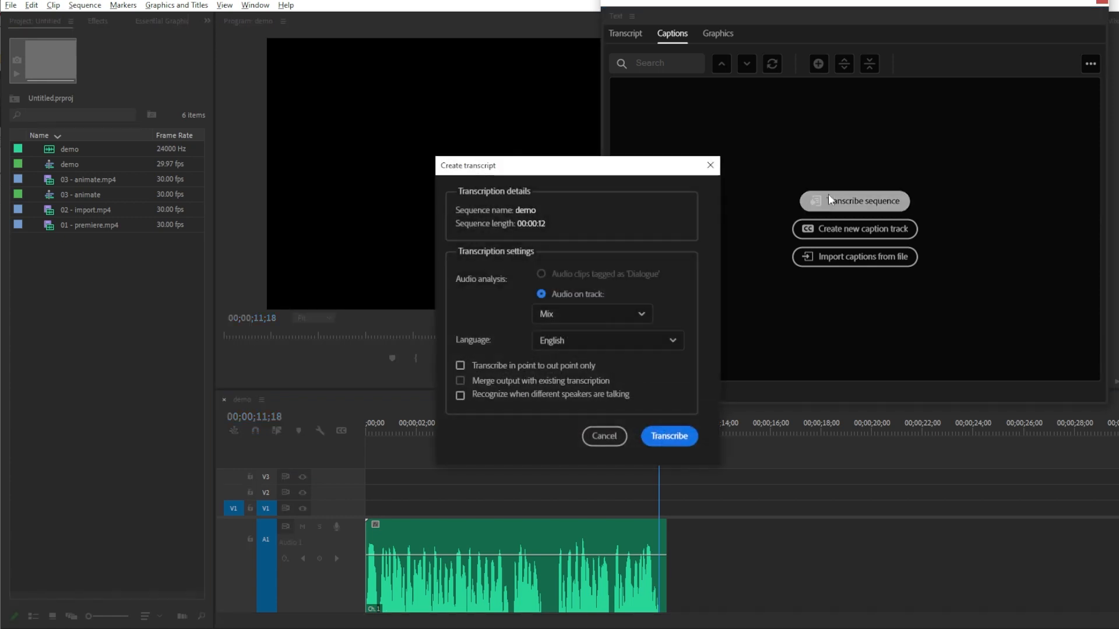
click(668, 435)
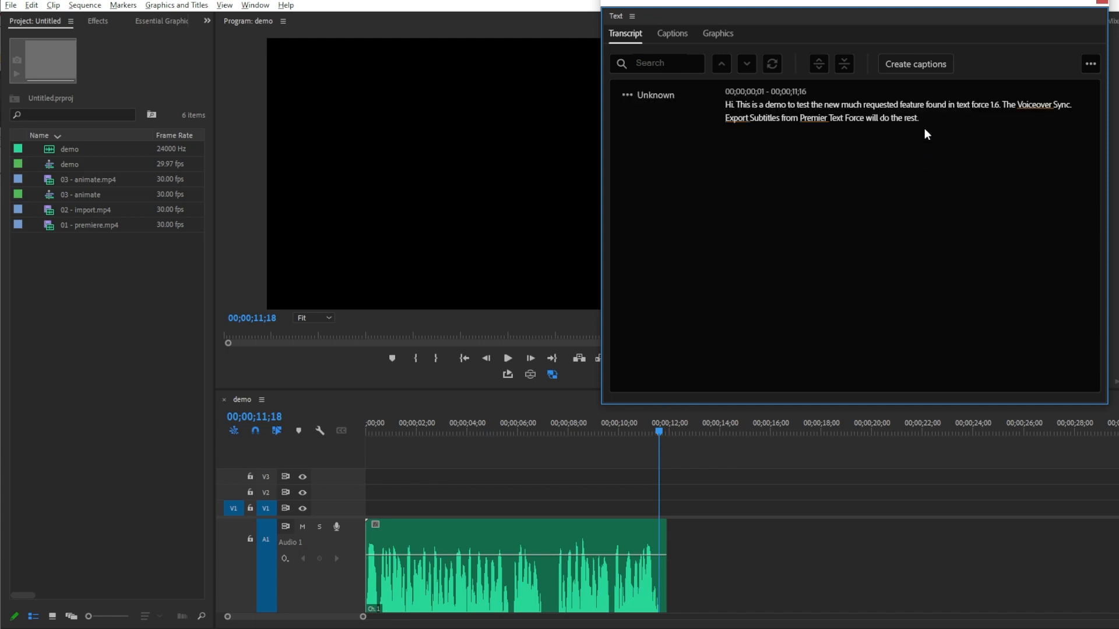
Create a single-line subtitle caption track of seven captions from the transcript.
click(916, 63)
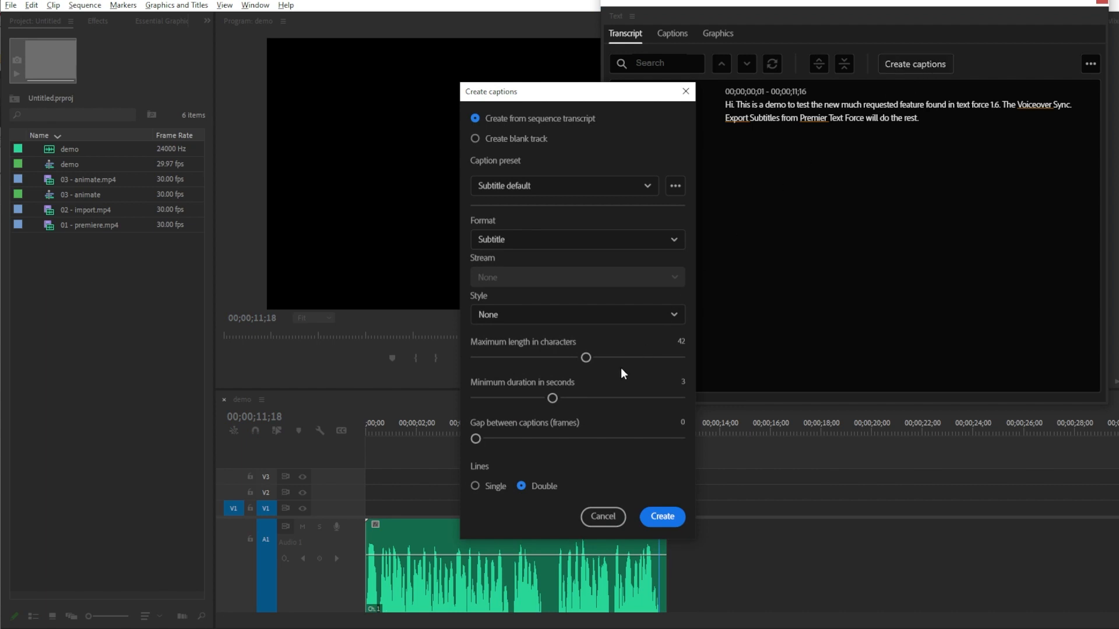
click(475, 486)
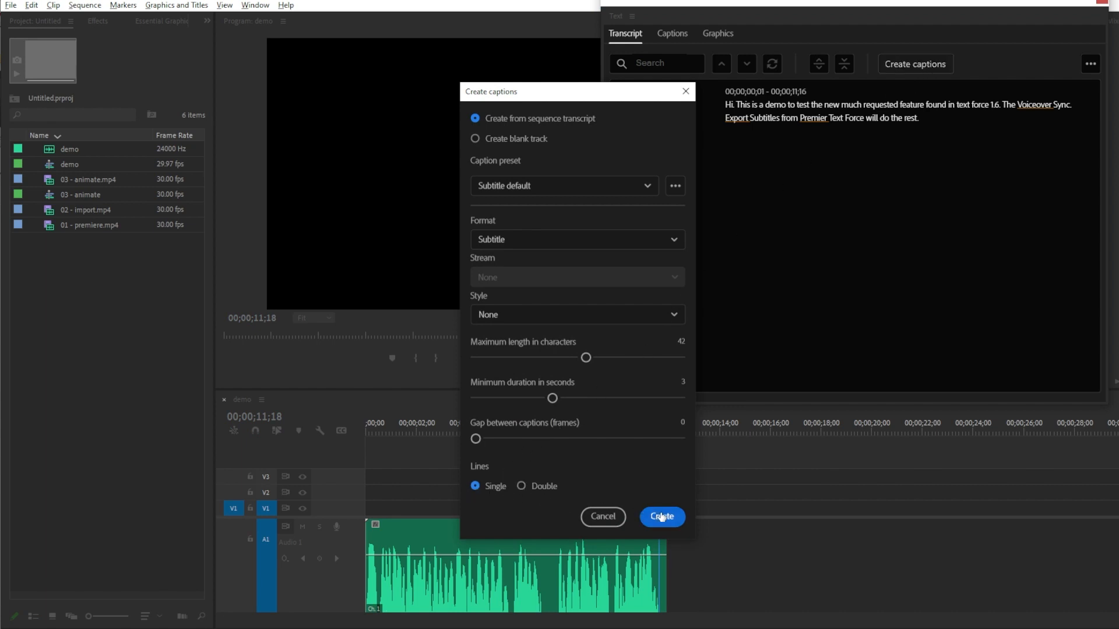
click(660, 516)
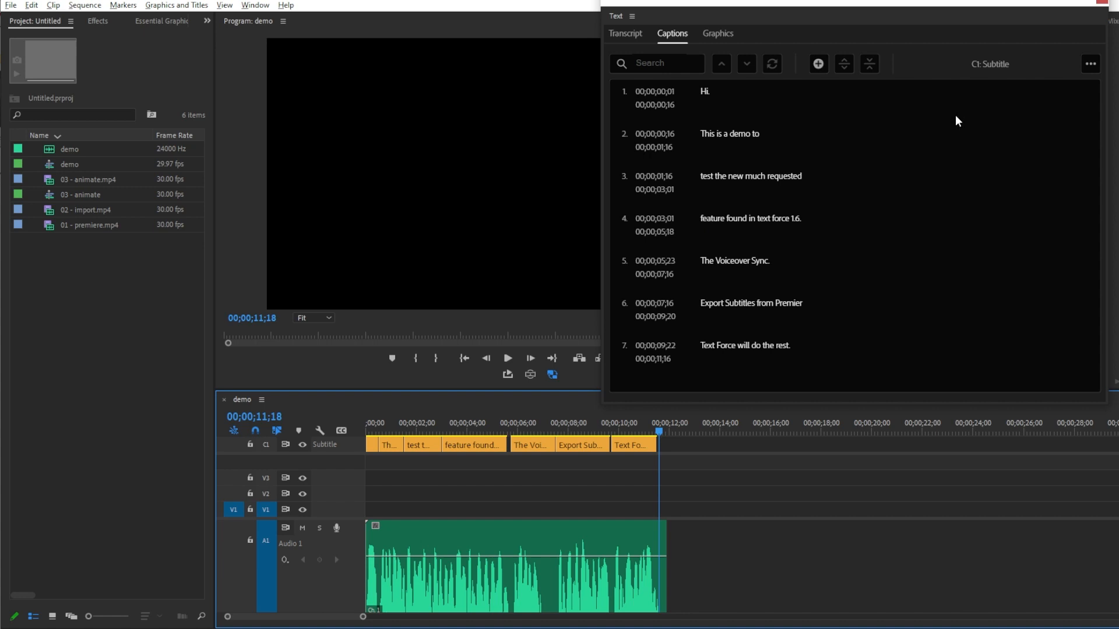
Export the captions to CSV as demo.csv in the captions folder.
click(1089, 64)
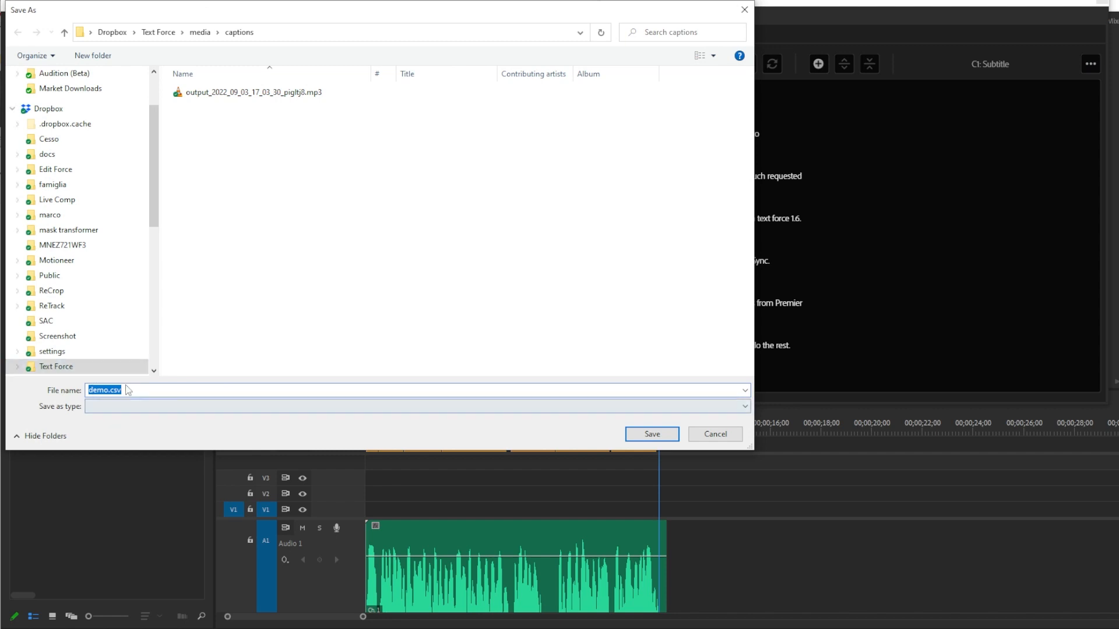
click(650, 433)
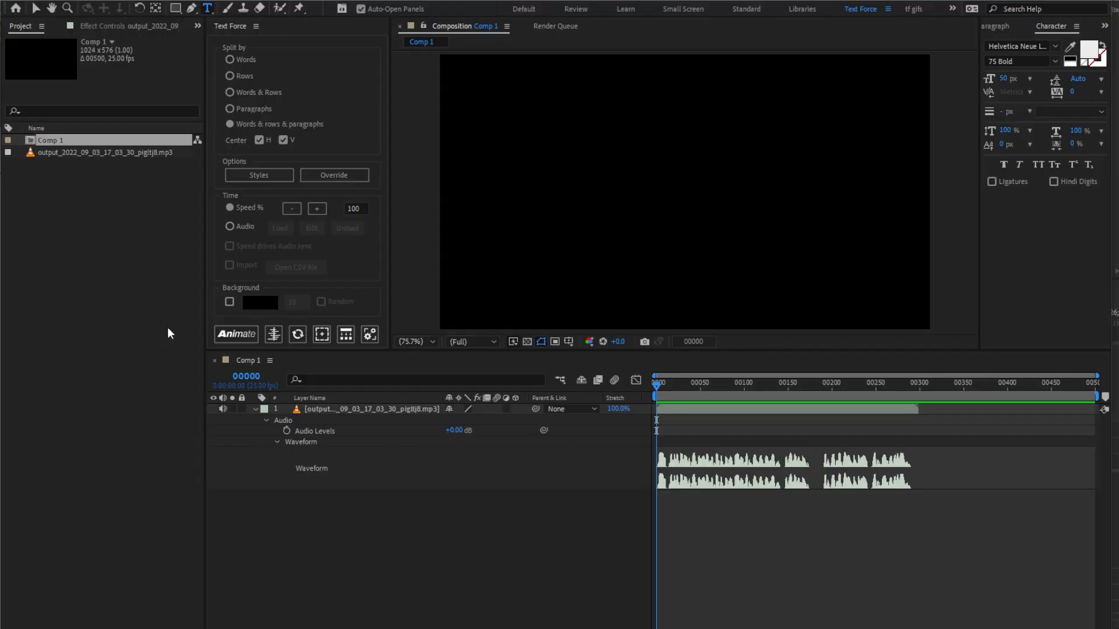
mouse_move(338, 412)
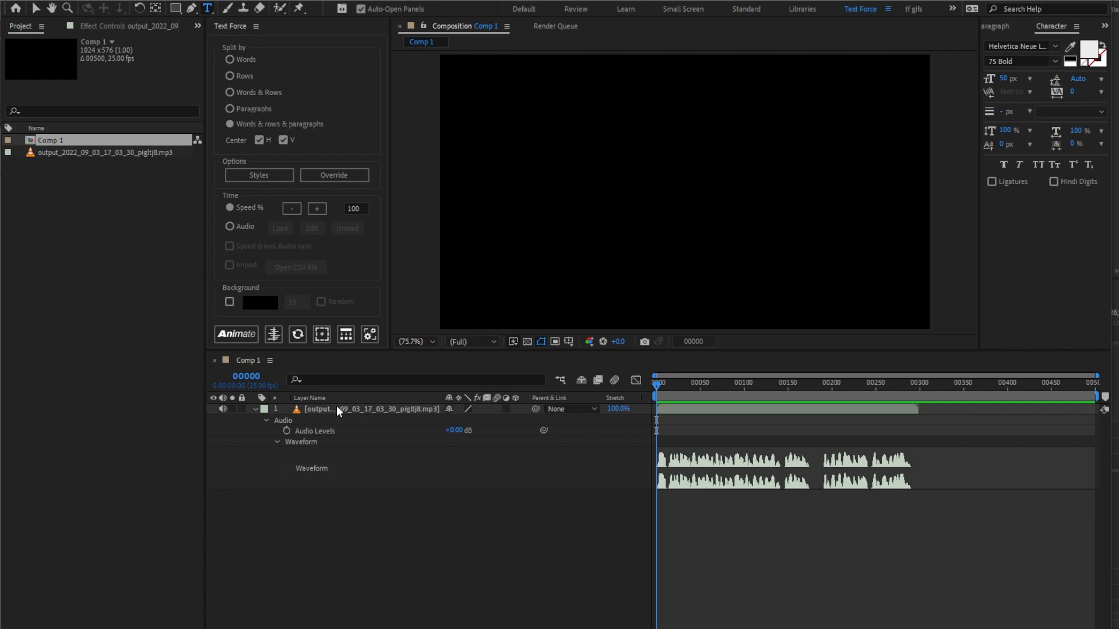
Load the MP3 layer as Text Force audio, making it a marker-bearing #TF Audio Layer.
click(231, 227)
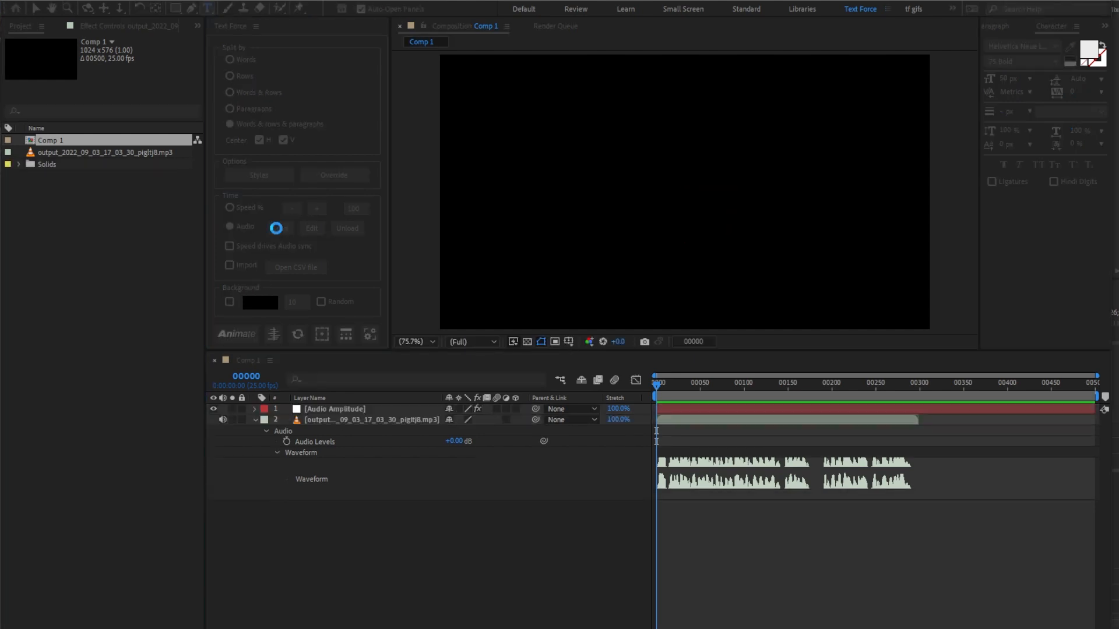
click(280, 228)
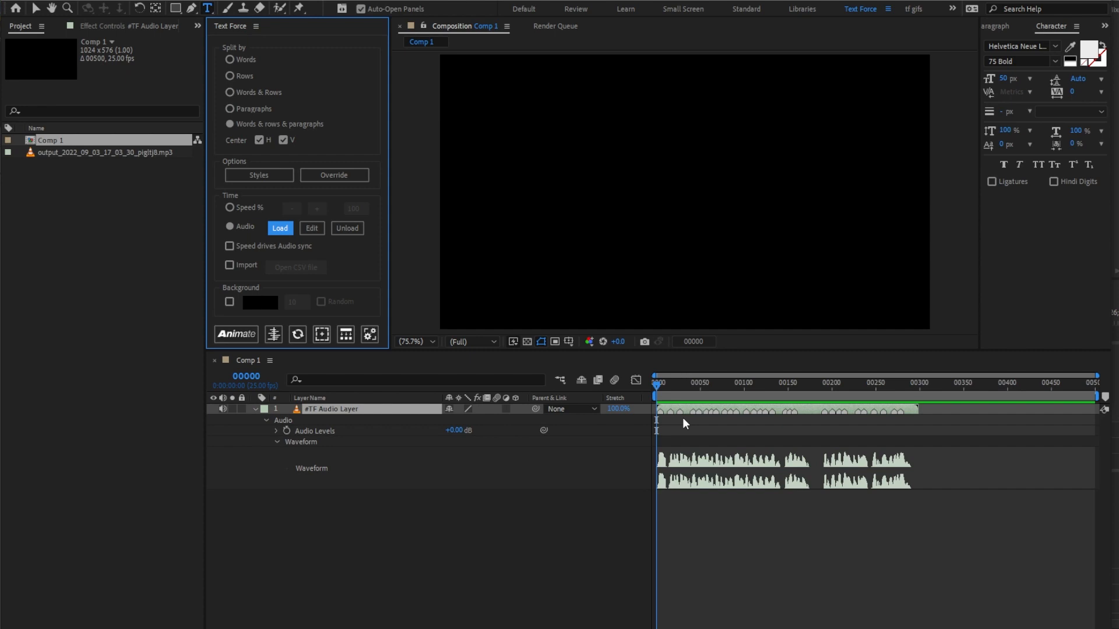
mouse_move(285, 289)
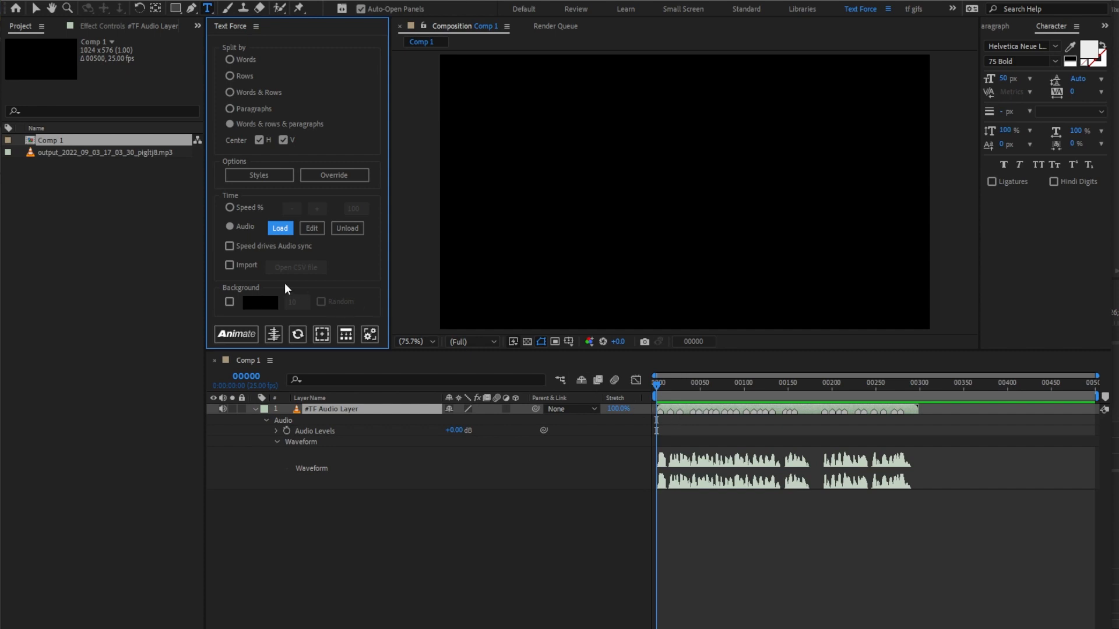
mouse_move(230, 264)
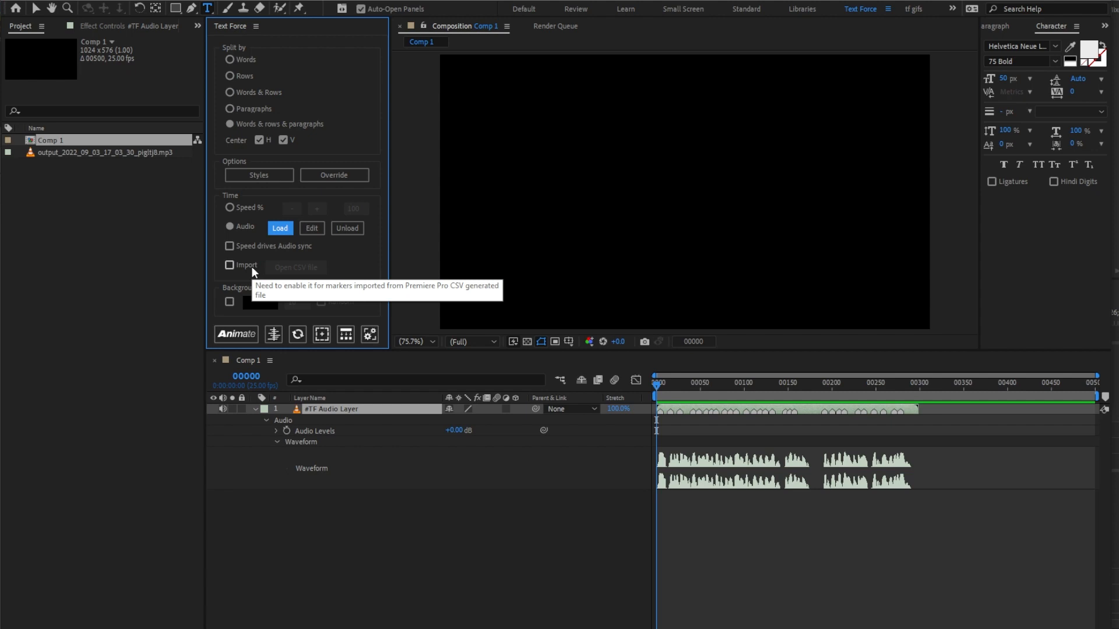
Enable Text Force's Import option so markers come from a Premiere Pro CSV.
click(230, 265)
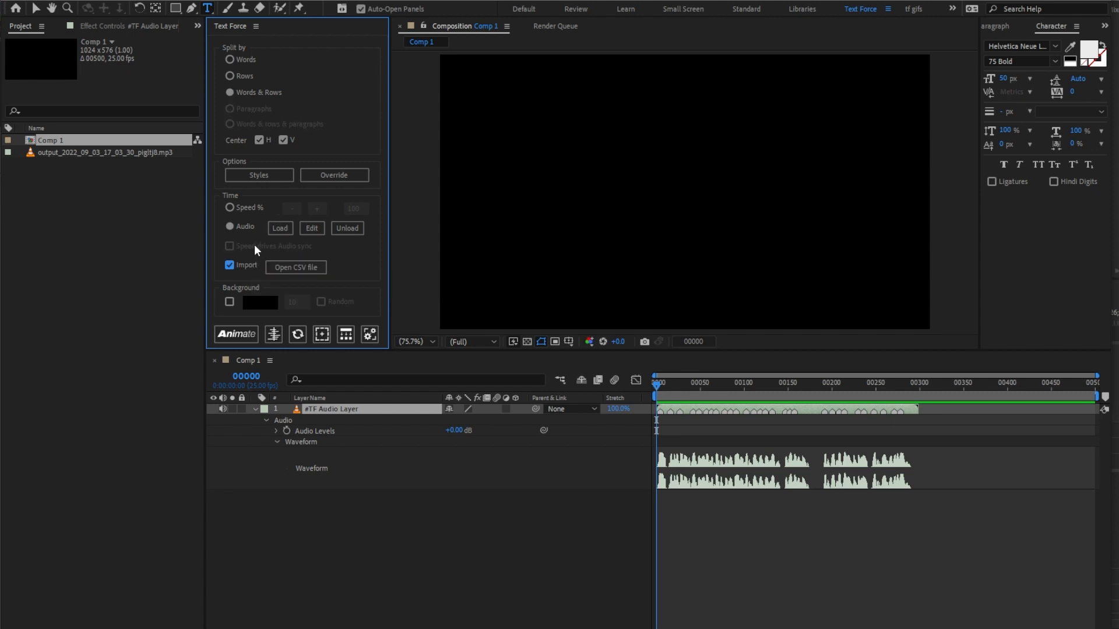
mouse_move(216, 49)
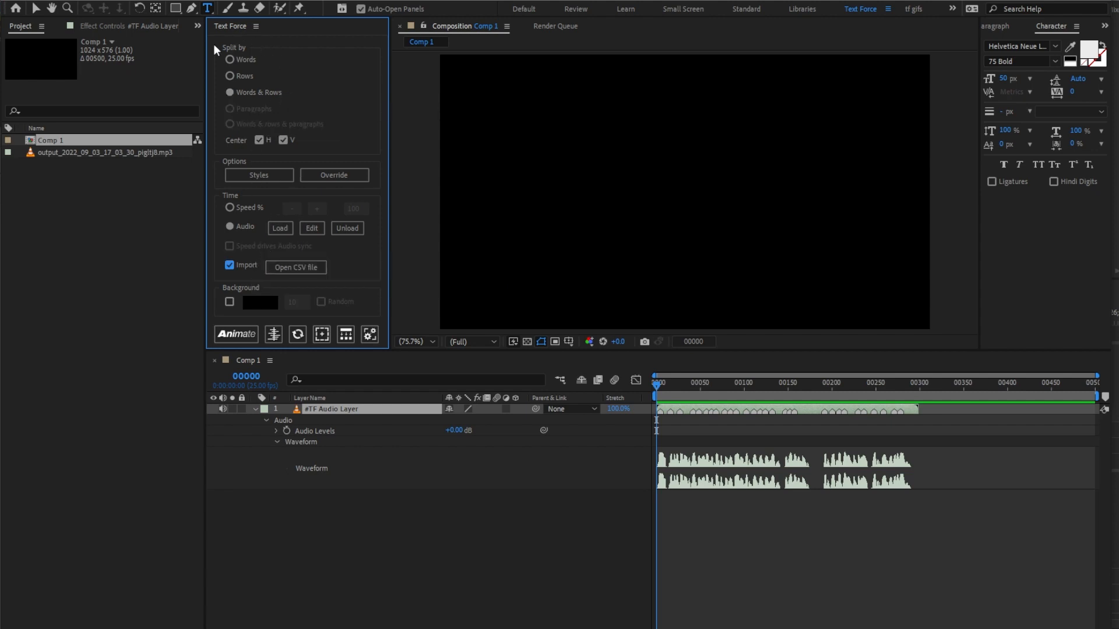
mouse_move(235, 109)
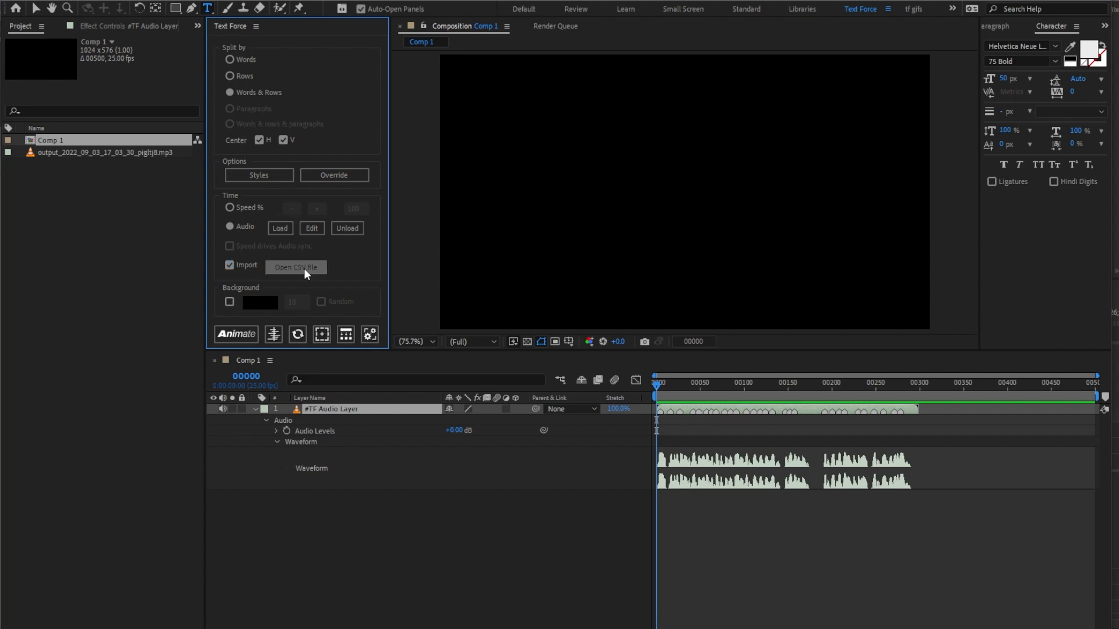
Generate seven caption text layers from demo.csv with punctuation removed.
click(295, 267)
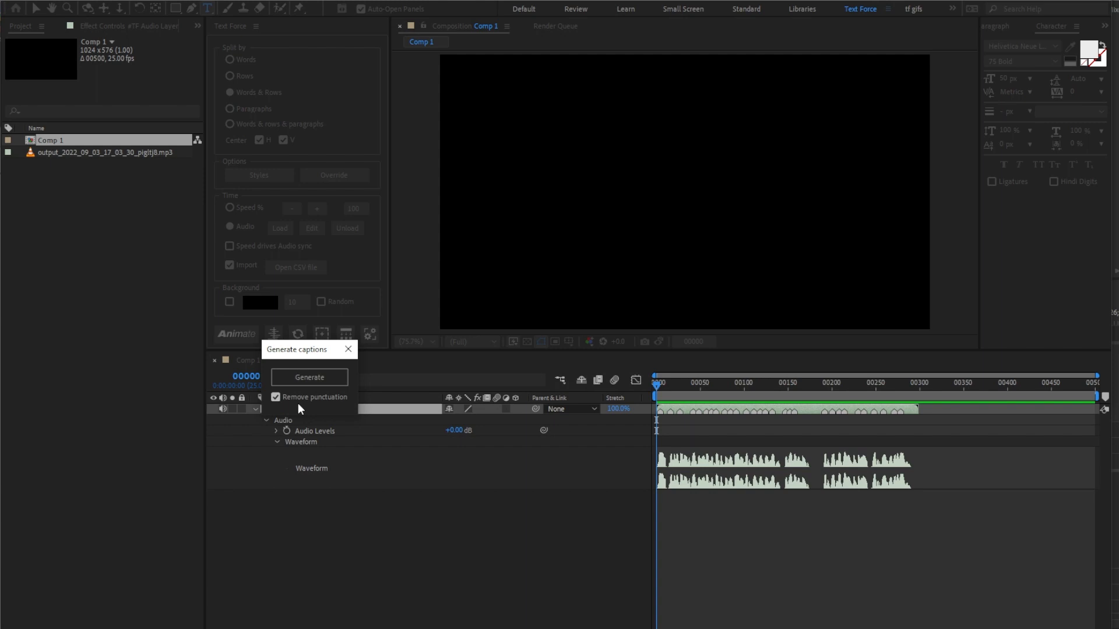
click(308, 376)
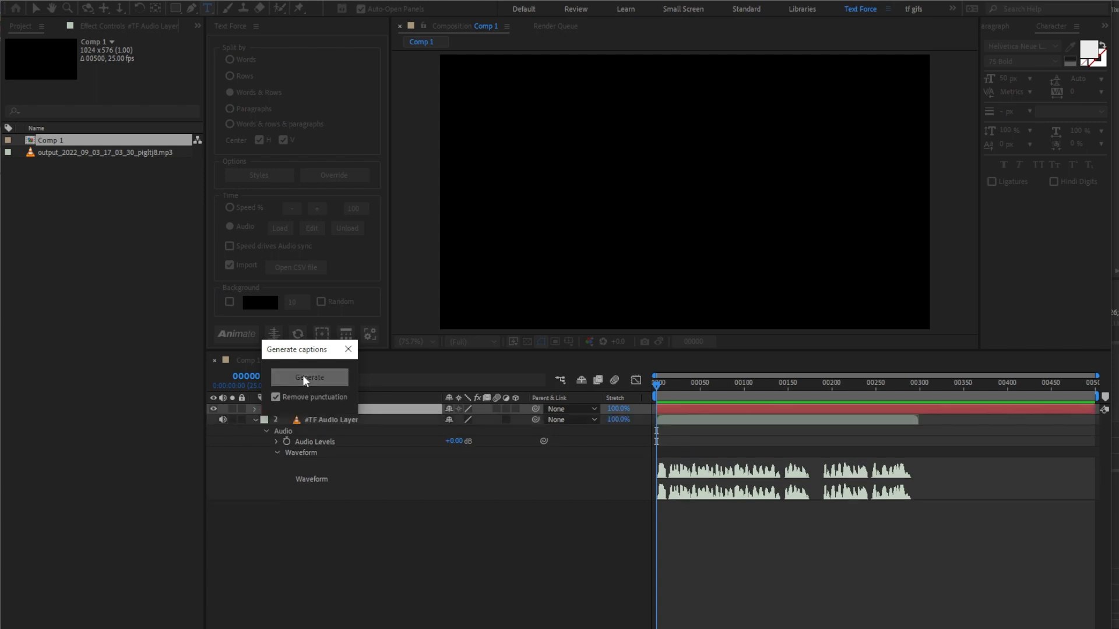
click(309, 377)
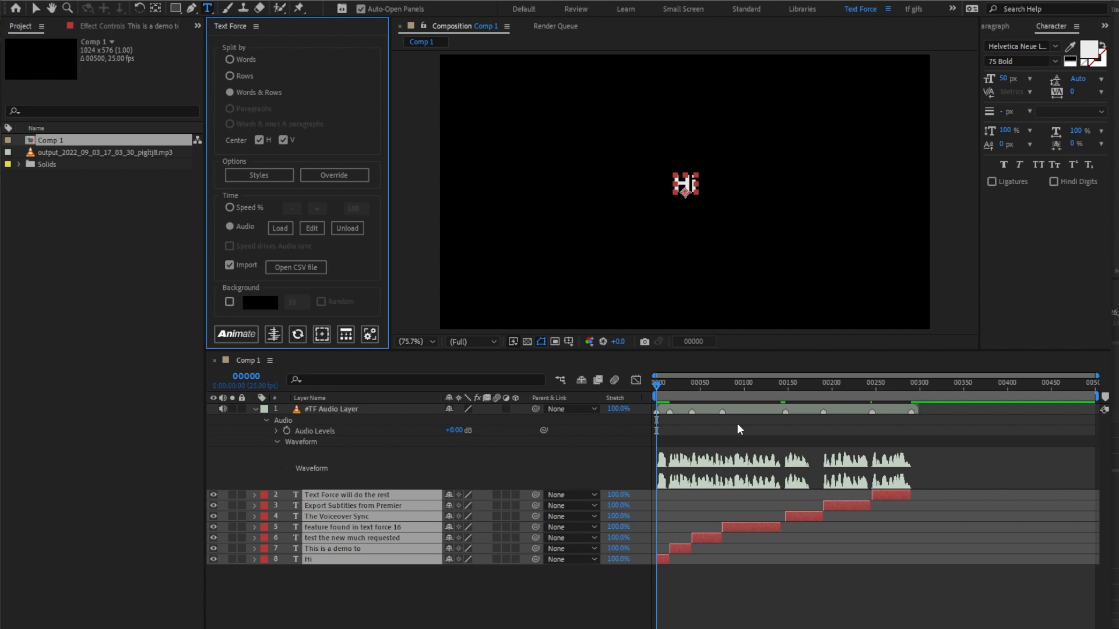
mouse_move(710, 412)
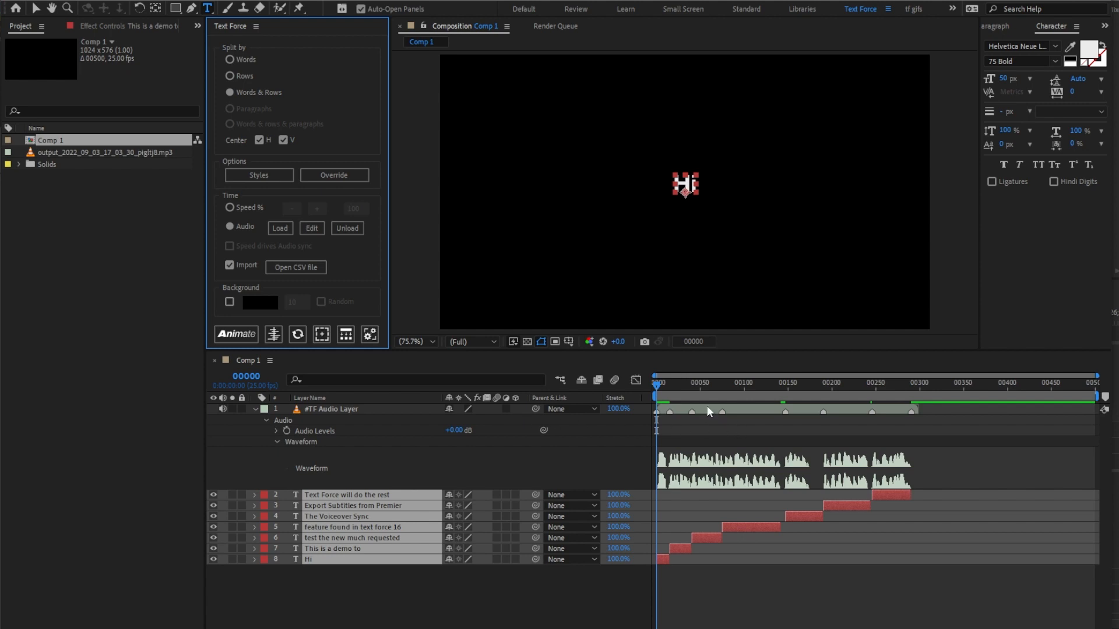
Correct the 'text force 16' caption layer's text to 'text force 1.6'.
click(667, 382)
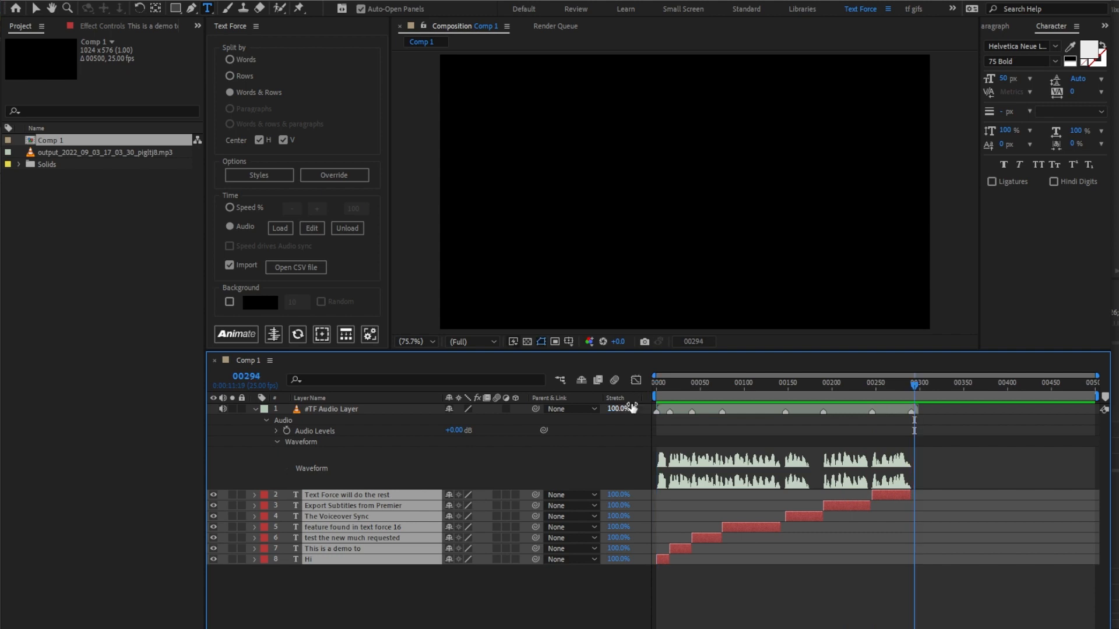
mouse_move(749, 387)
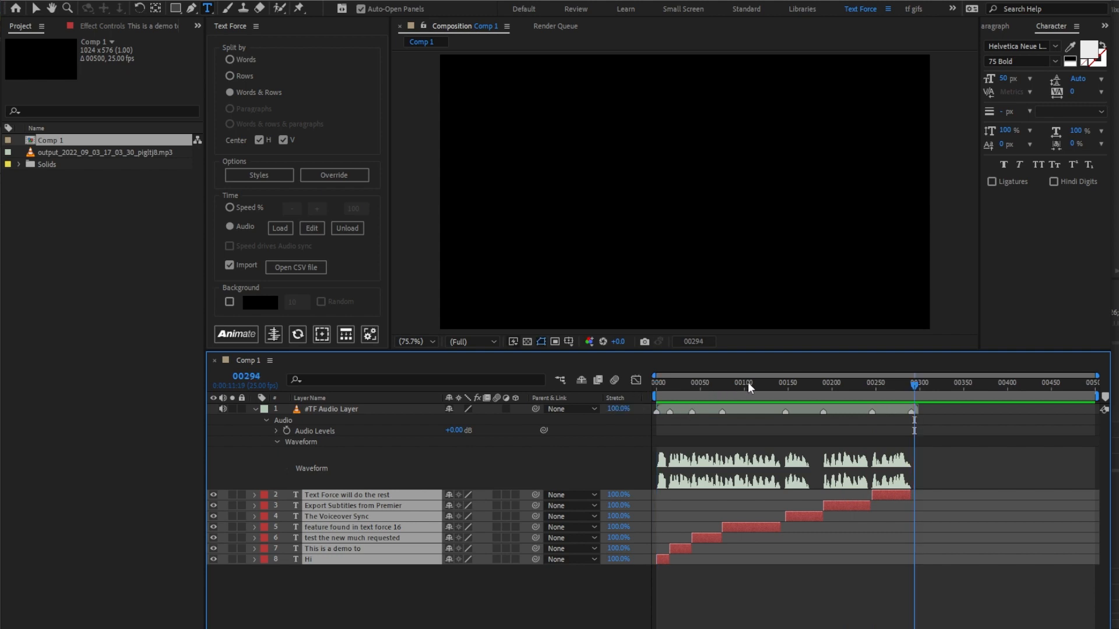
click(755, 384)
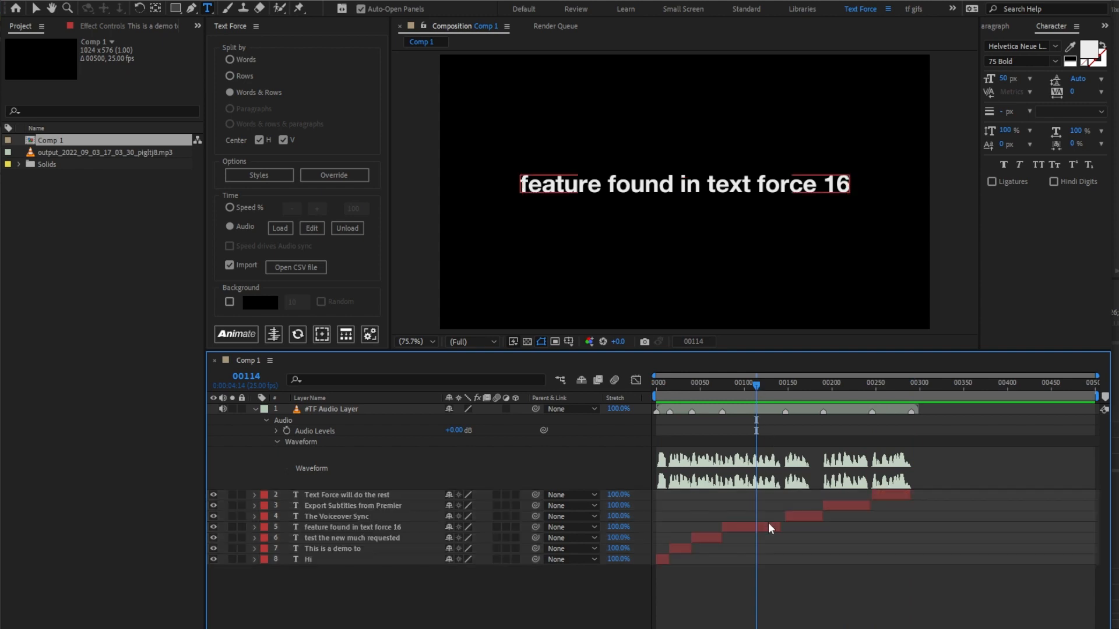
click(350, 527)
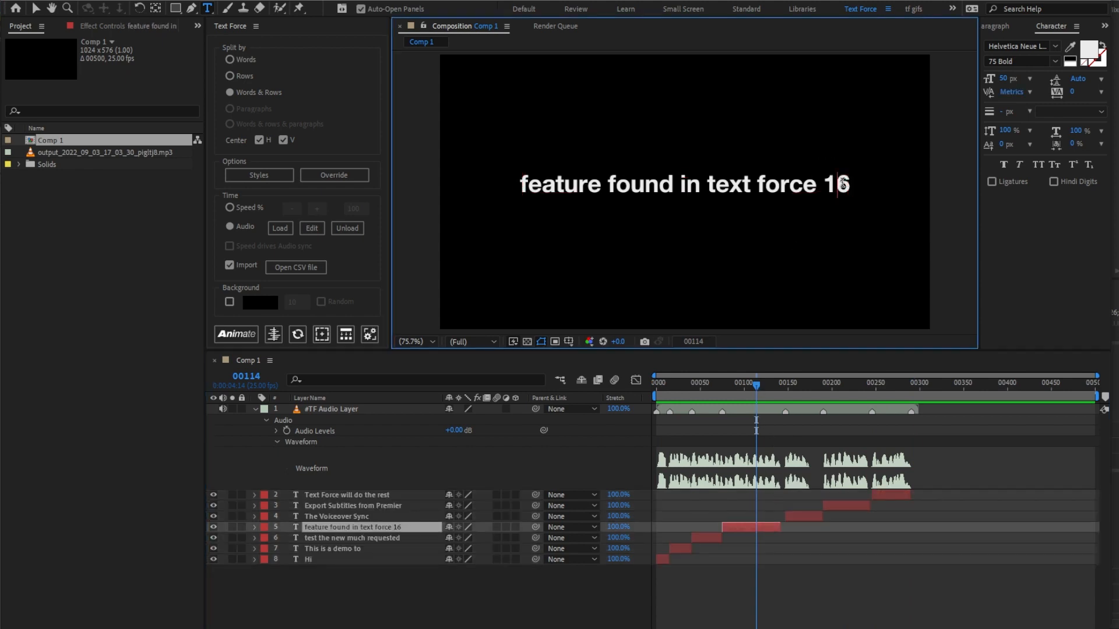
click(885, 382)
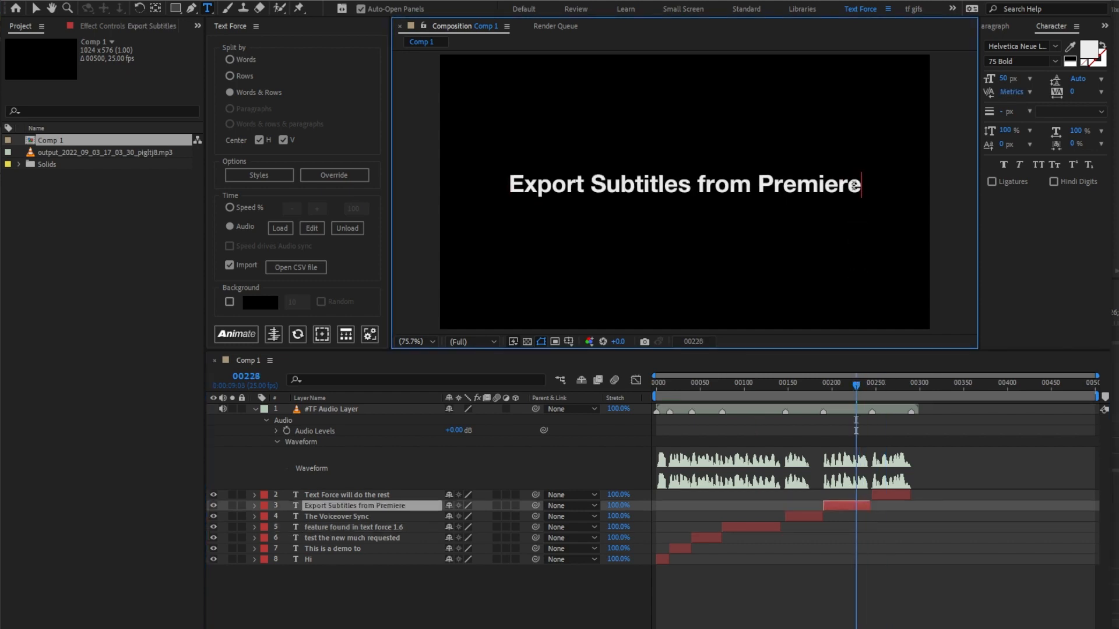
click(683, 183)
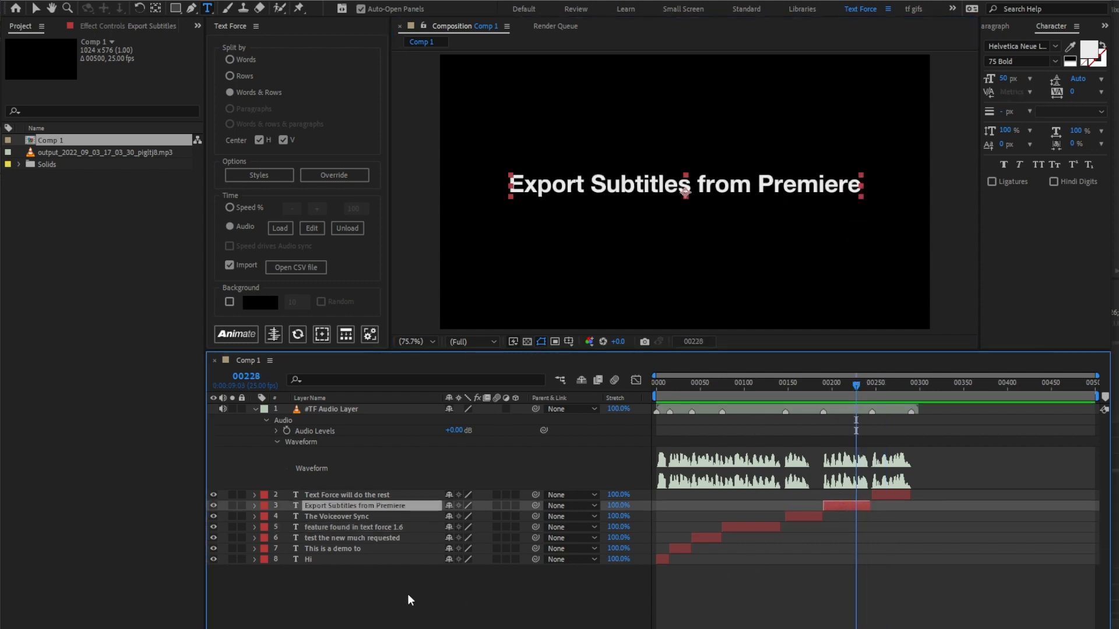
Animate all caption layers so each stretches to its voiceover marker, previewing from the start.
click(654, 383)
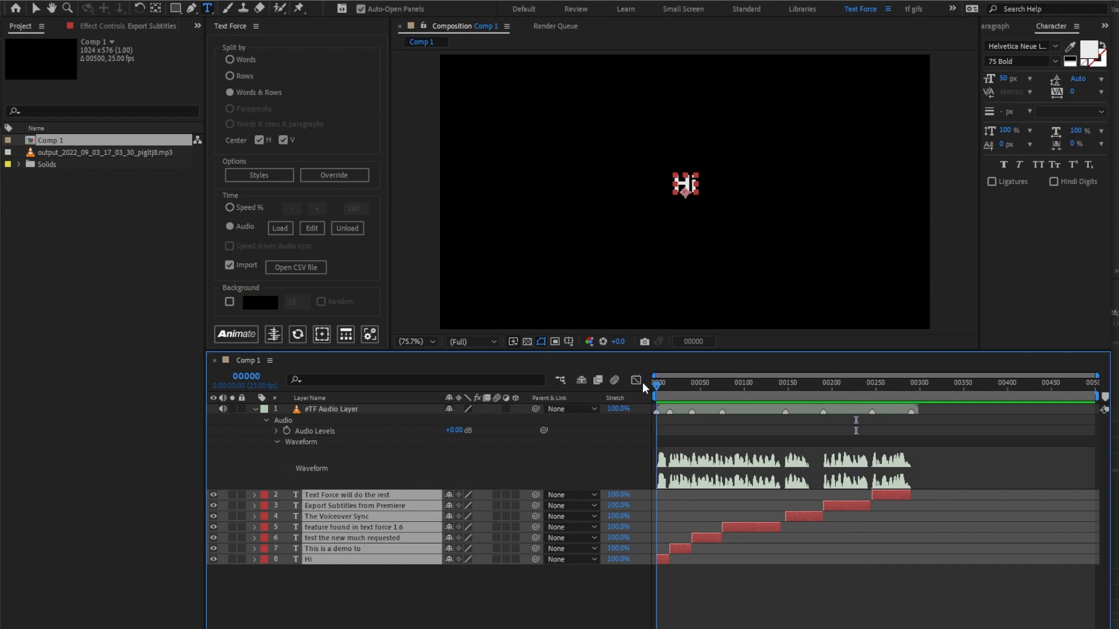
click(268, 409)
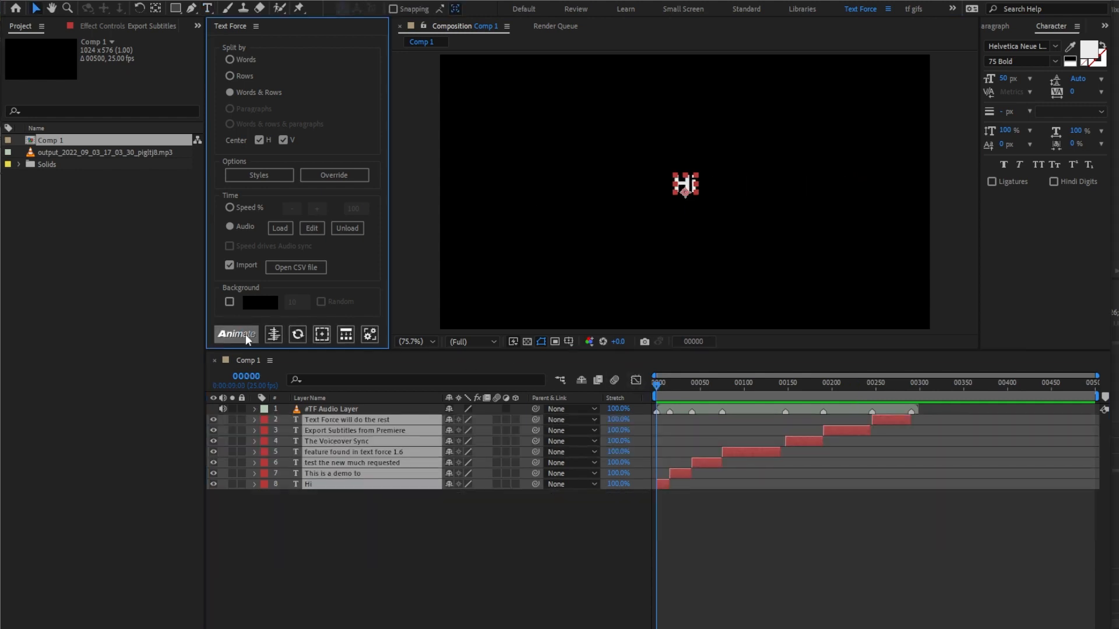
click(237, 334)
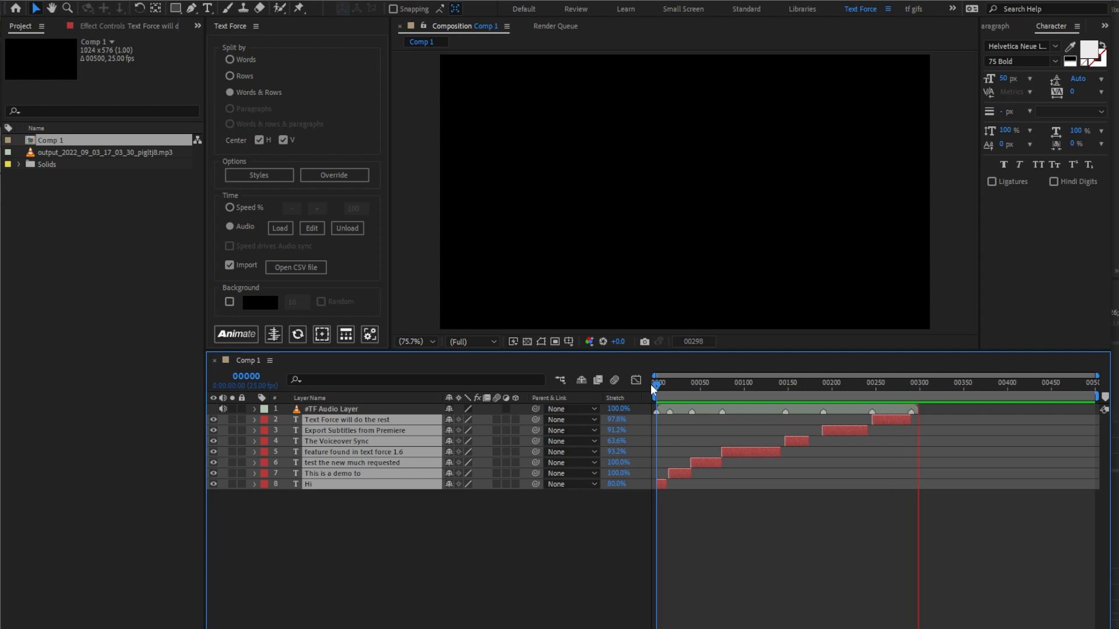
click(654, 383)
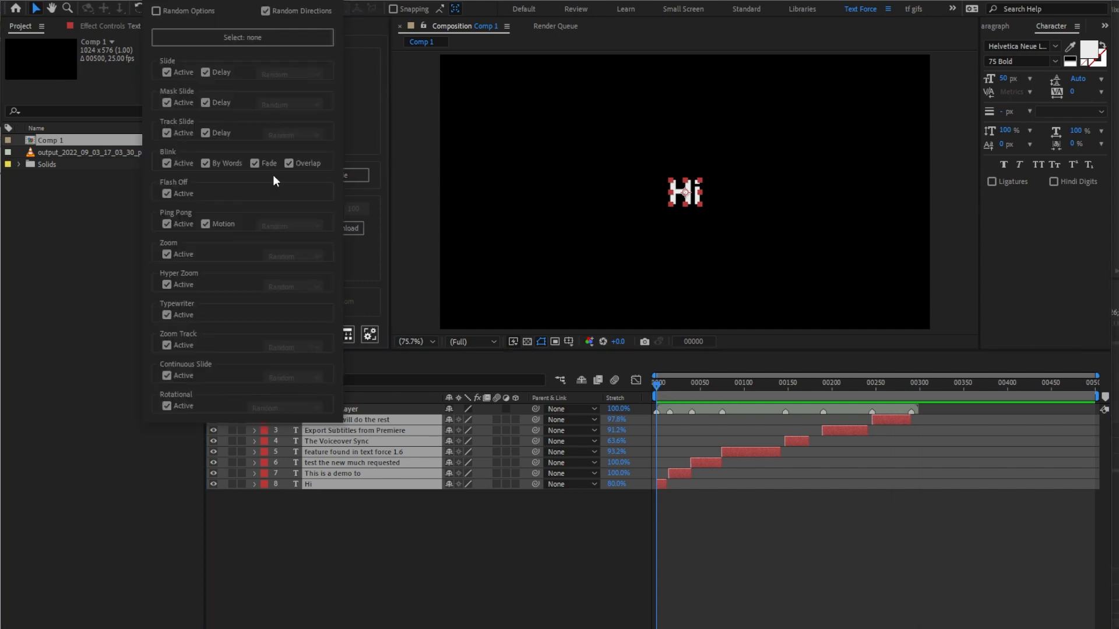
Re-animate the captions split by Rows with only one animation style enabled.
click(243, 37)
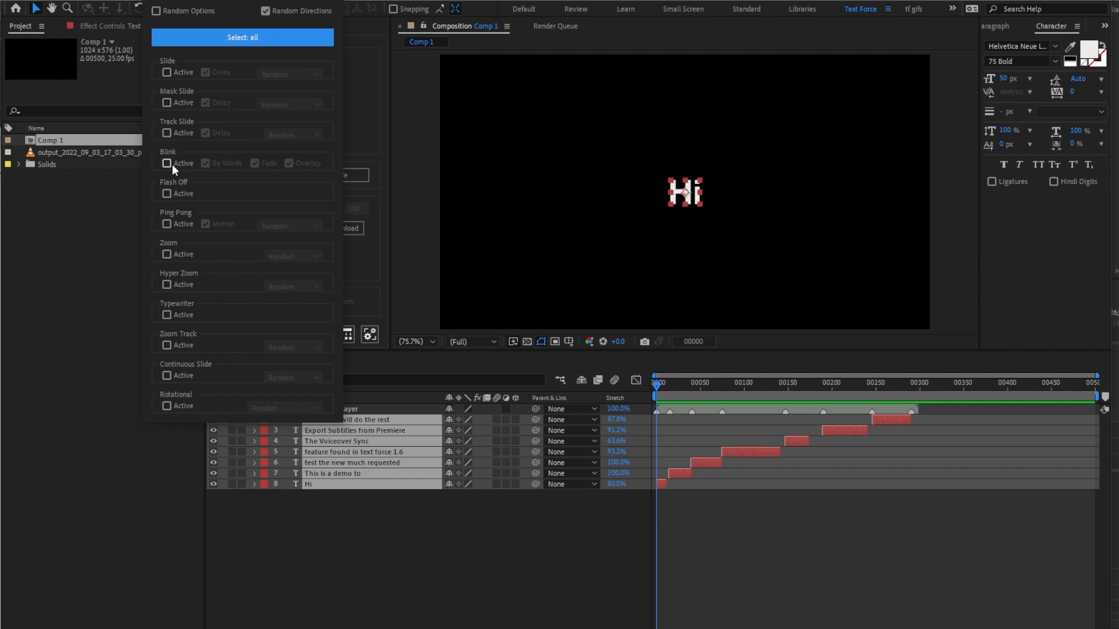
click(167, 164)
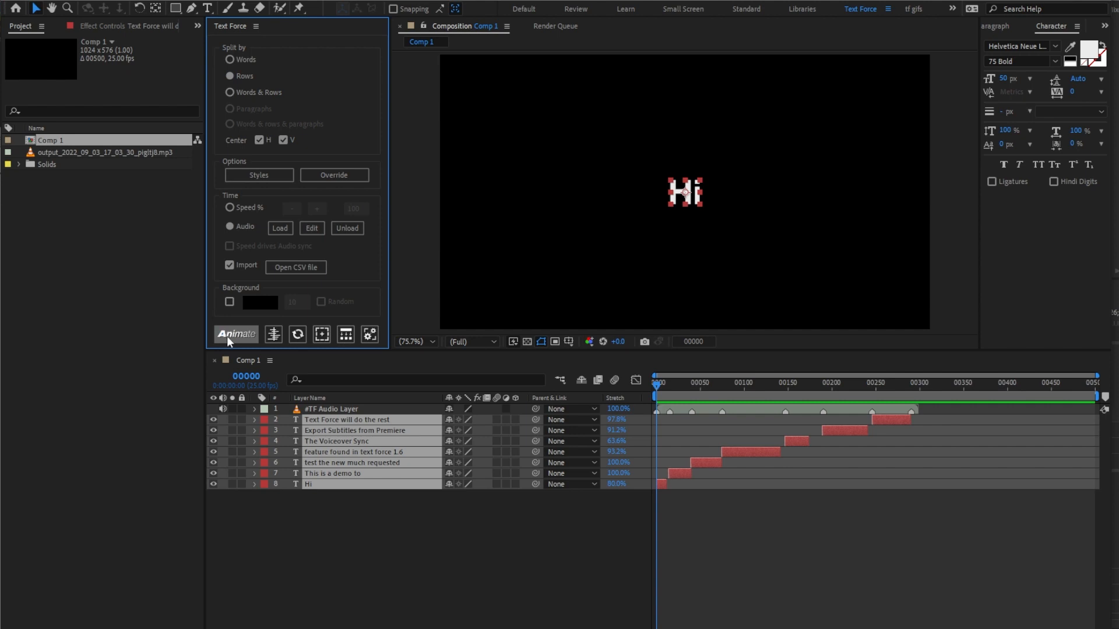
click(235, 333)
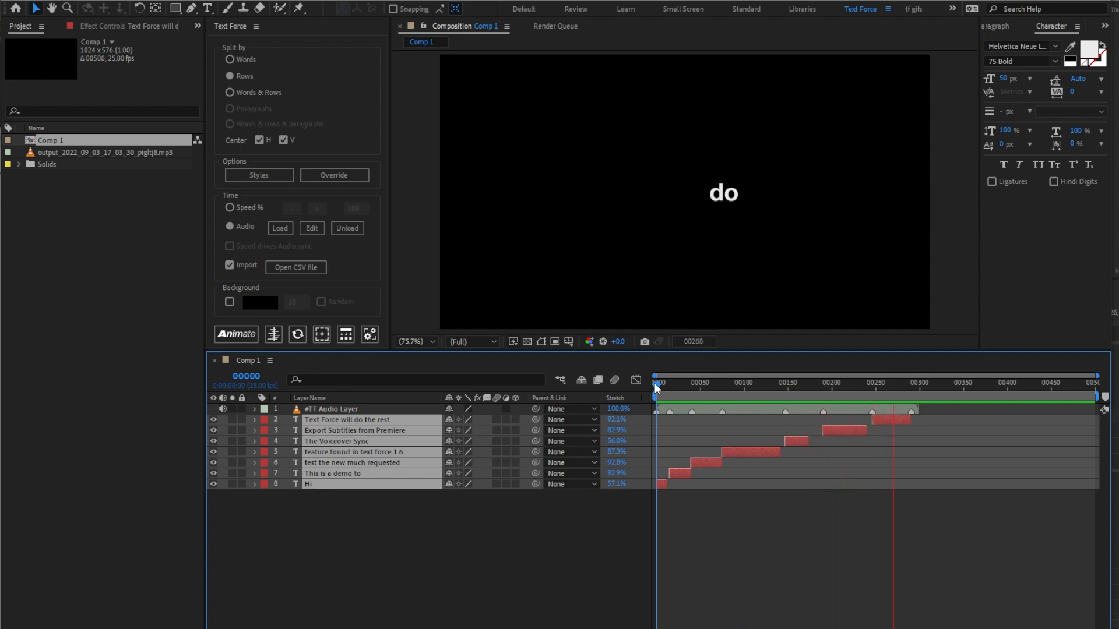
click(656, 382)
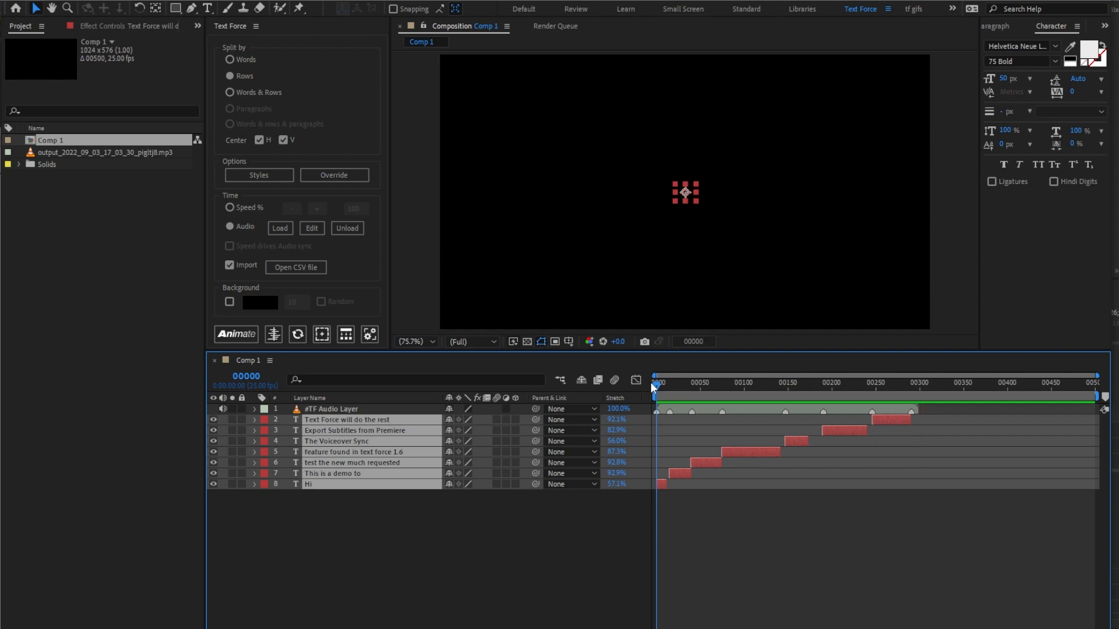
mouse_move(654, 386)
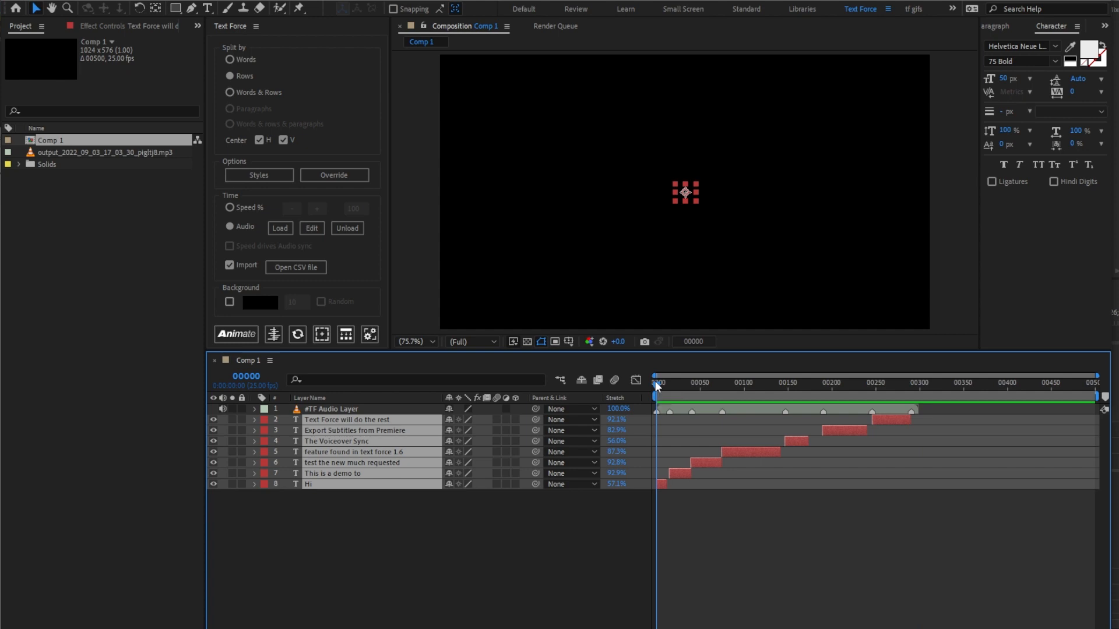
Set a marker delay of -3 in Edit Markers so captions start slightly later.
click(409, 520)
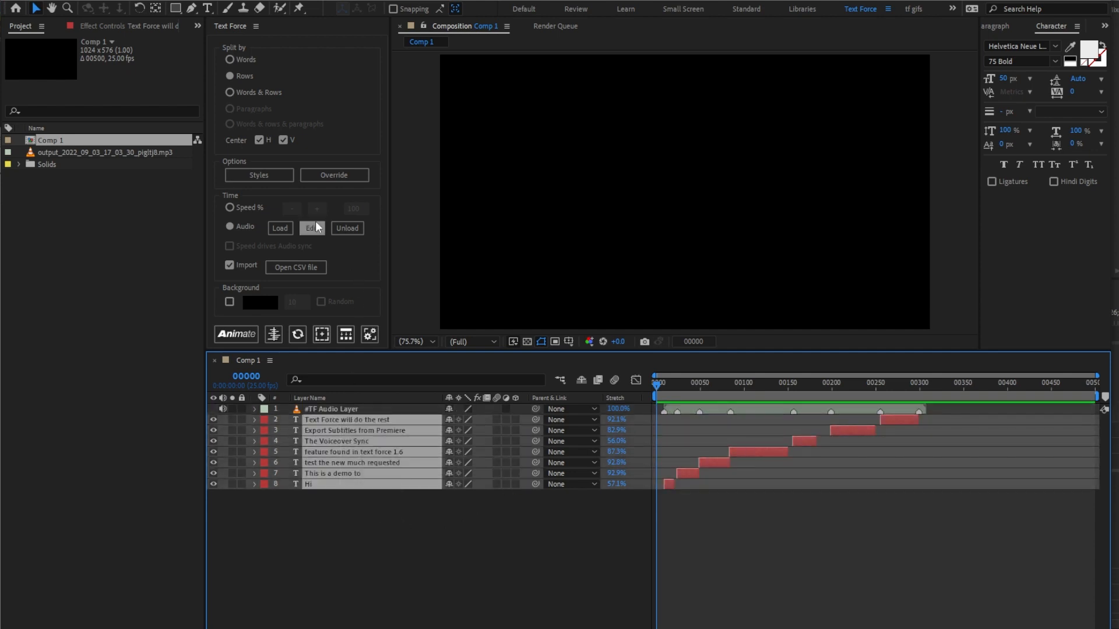
click(311, 227)
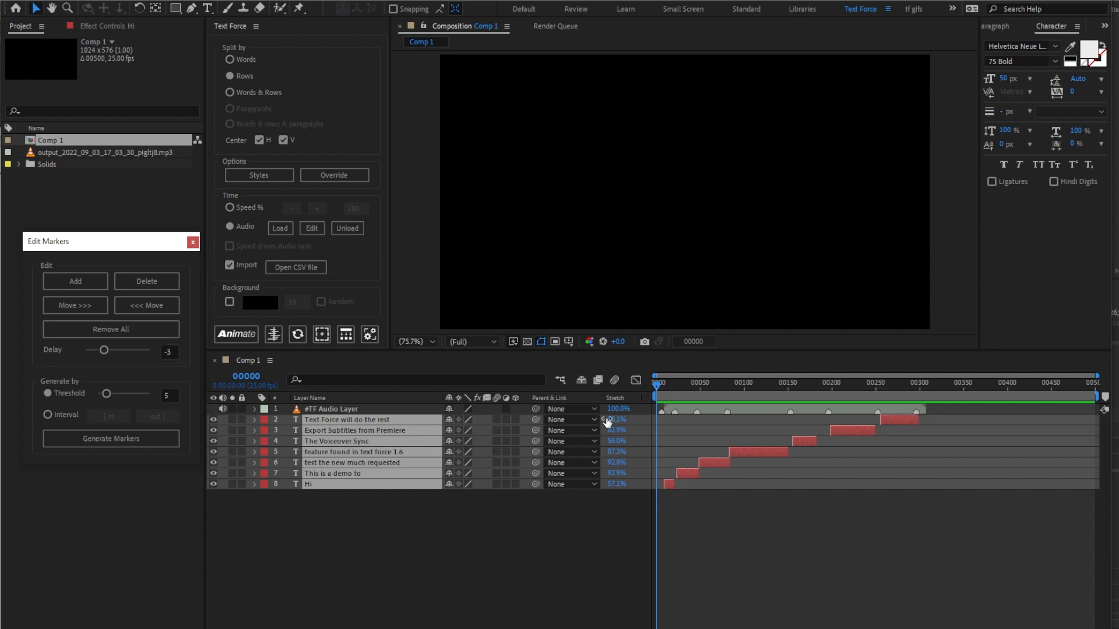
click(192, 241)
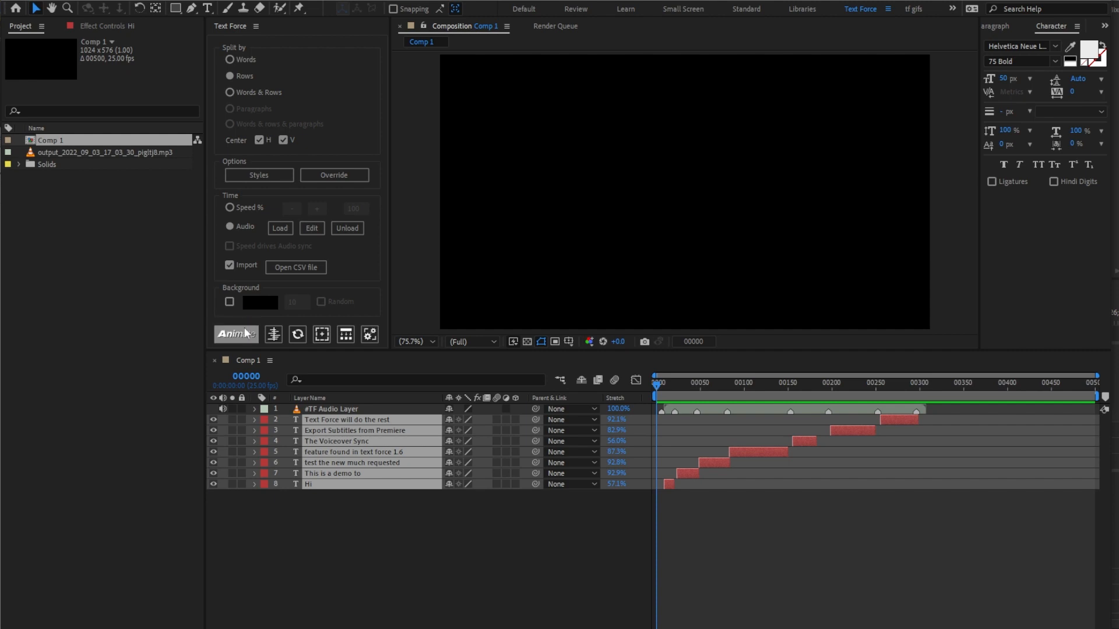
Re-animate the captions to the shifted markers and play back the re-timed animation.
click(236, 334)
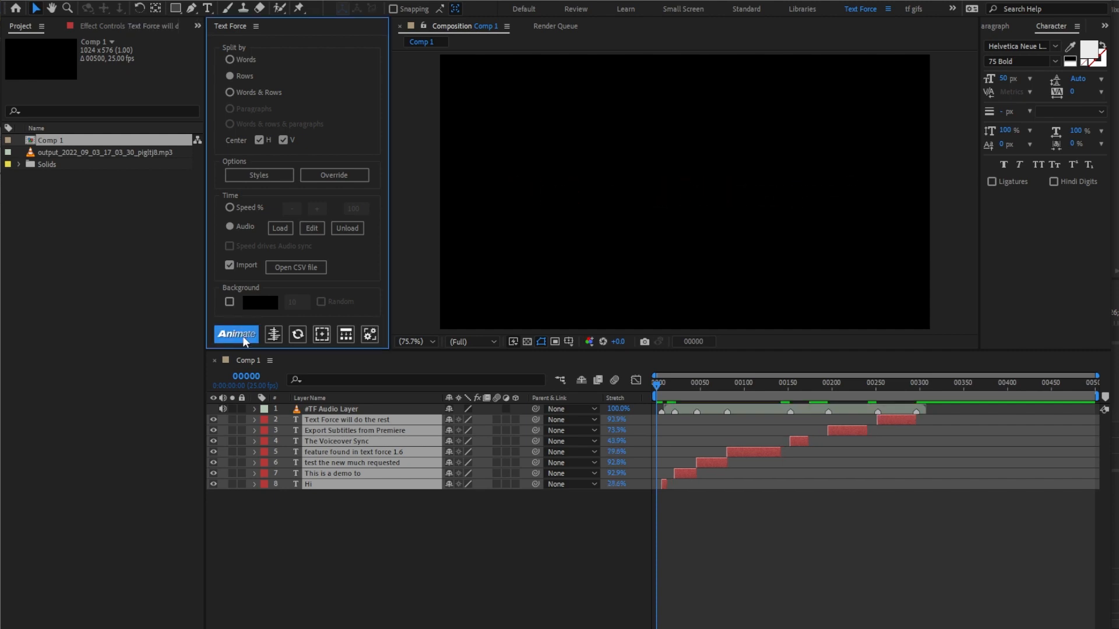
click(235, 334)
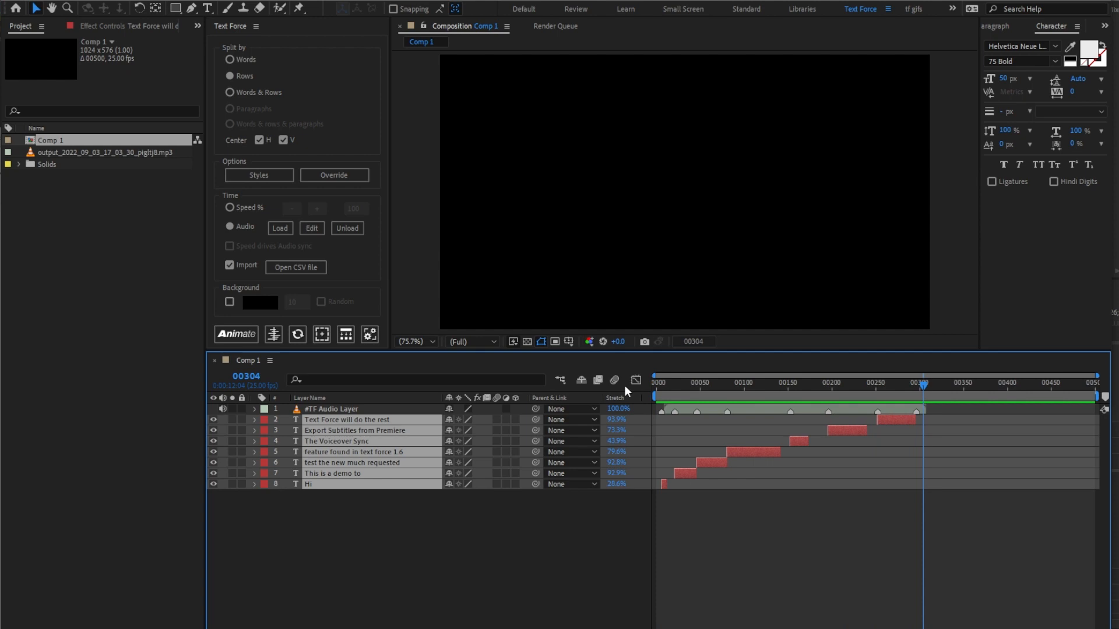
mouse_move(310, 114)
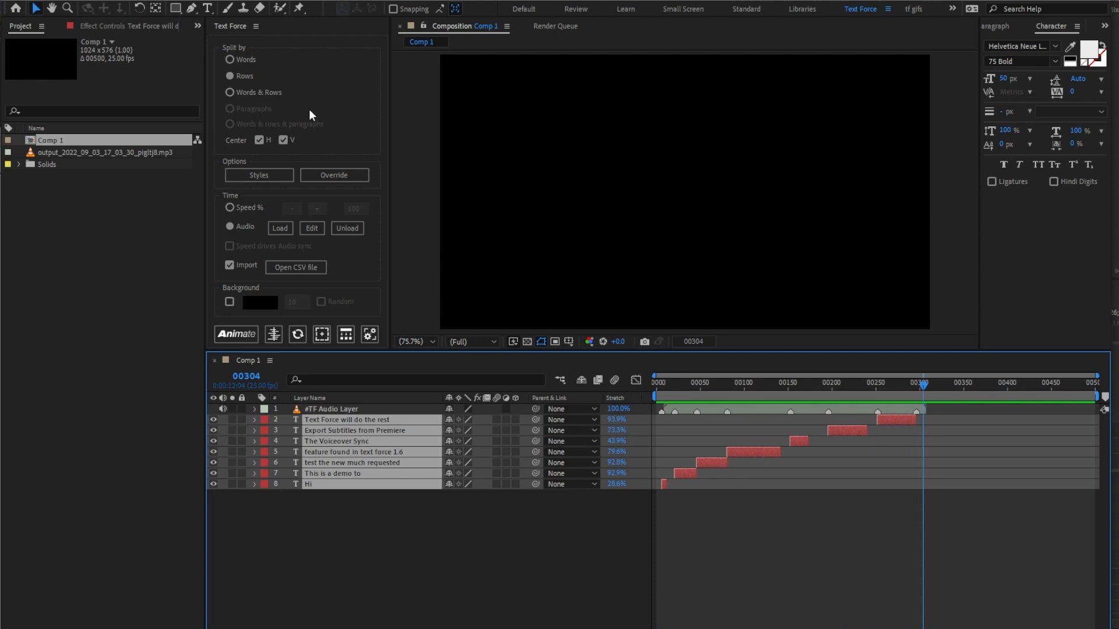
click(229, 59)
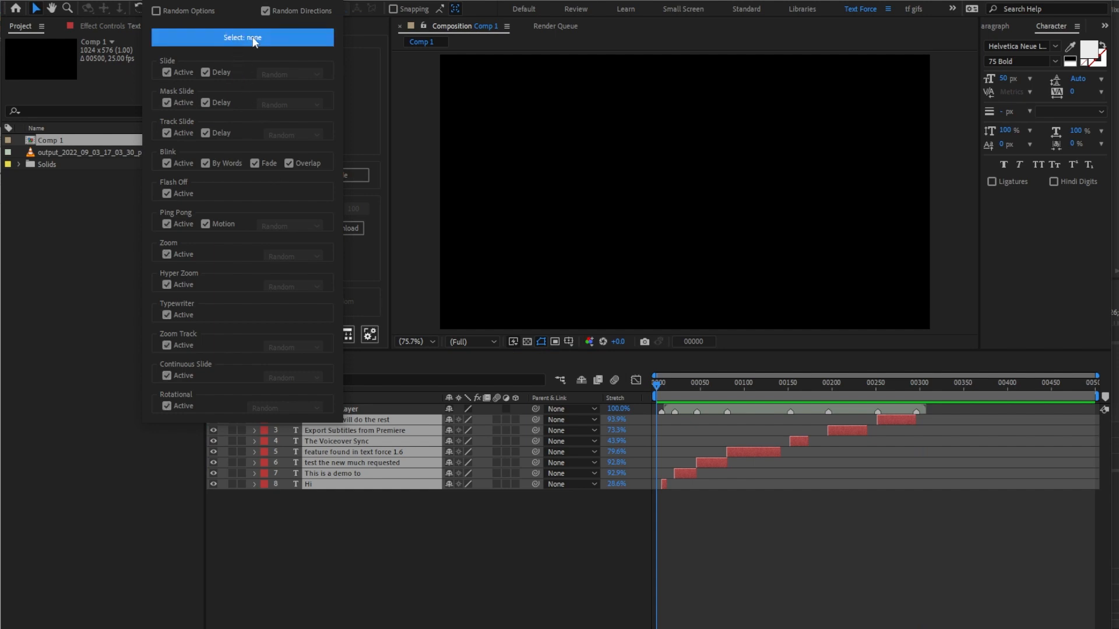
Enable all animation styles at once and re-animate the captions with the updated settings.
click(242, 37)
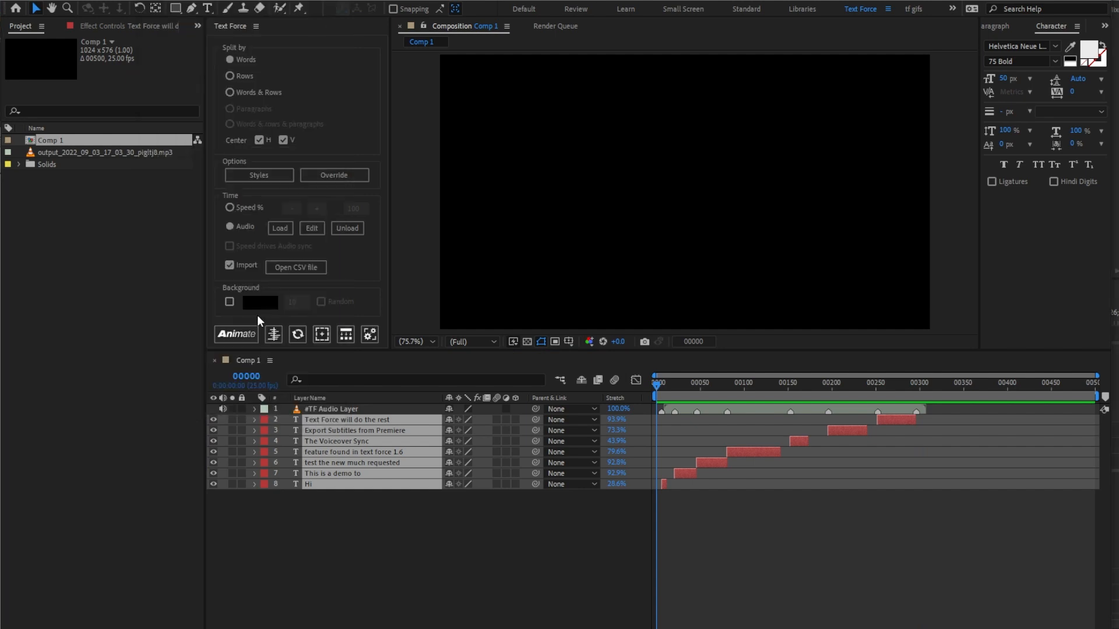
click(235, 335)
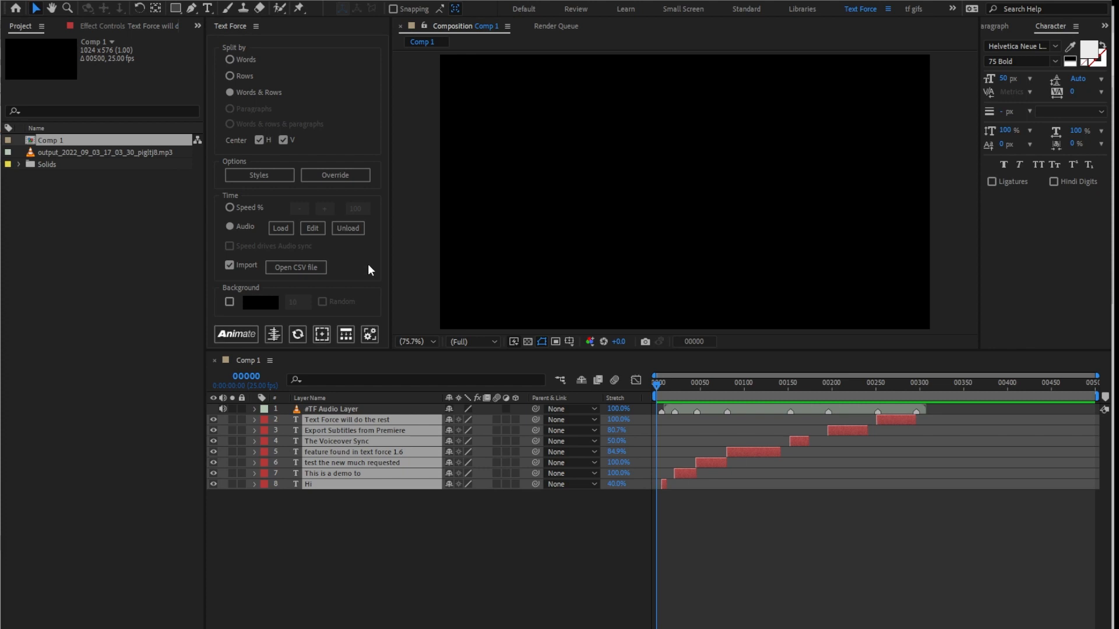
click(229, 207)
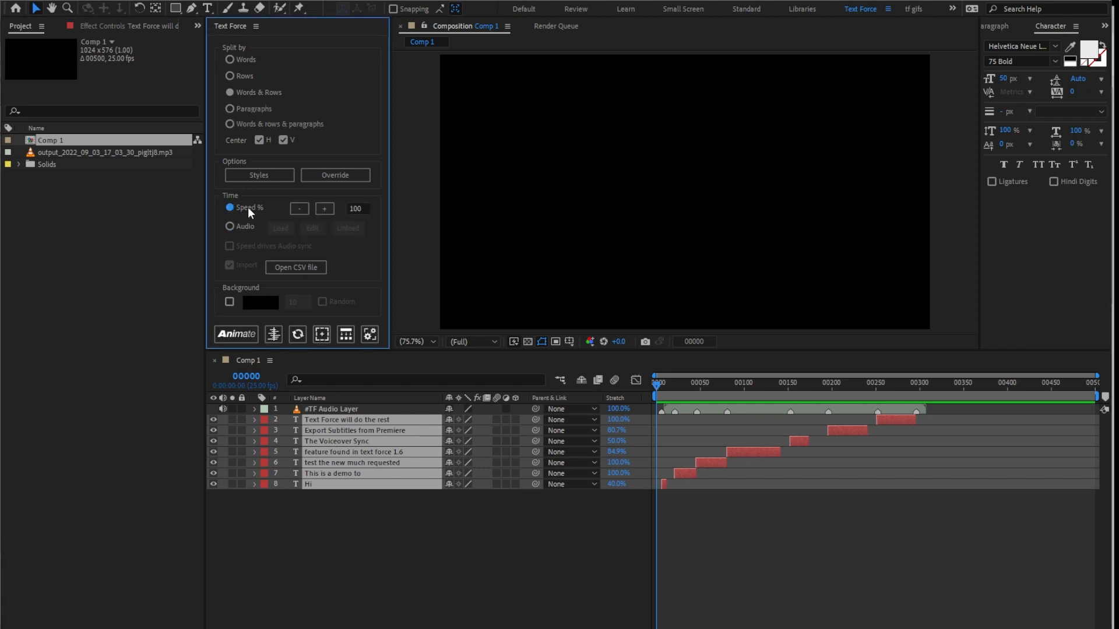
mouse_move(240, 266)
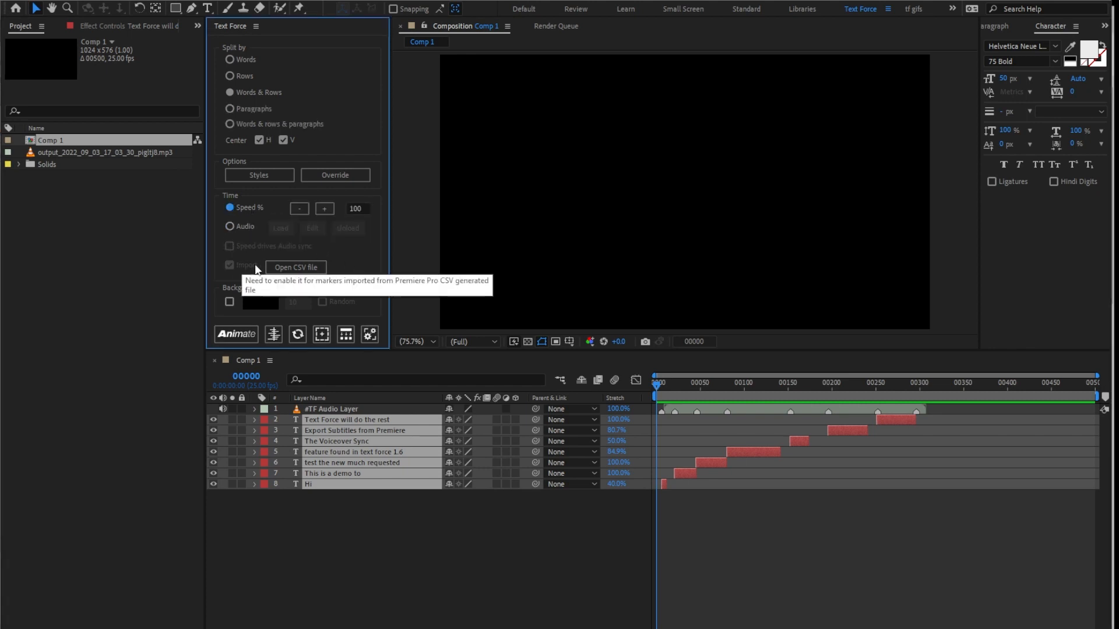
click(230, 226)
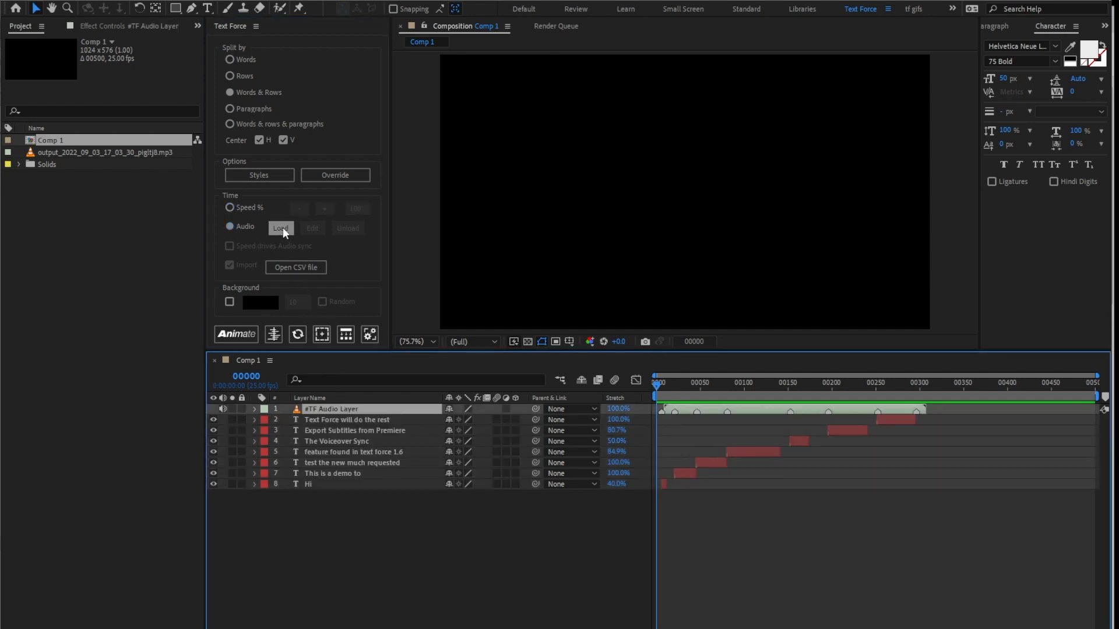
click(281, 228)
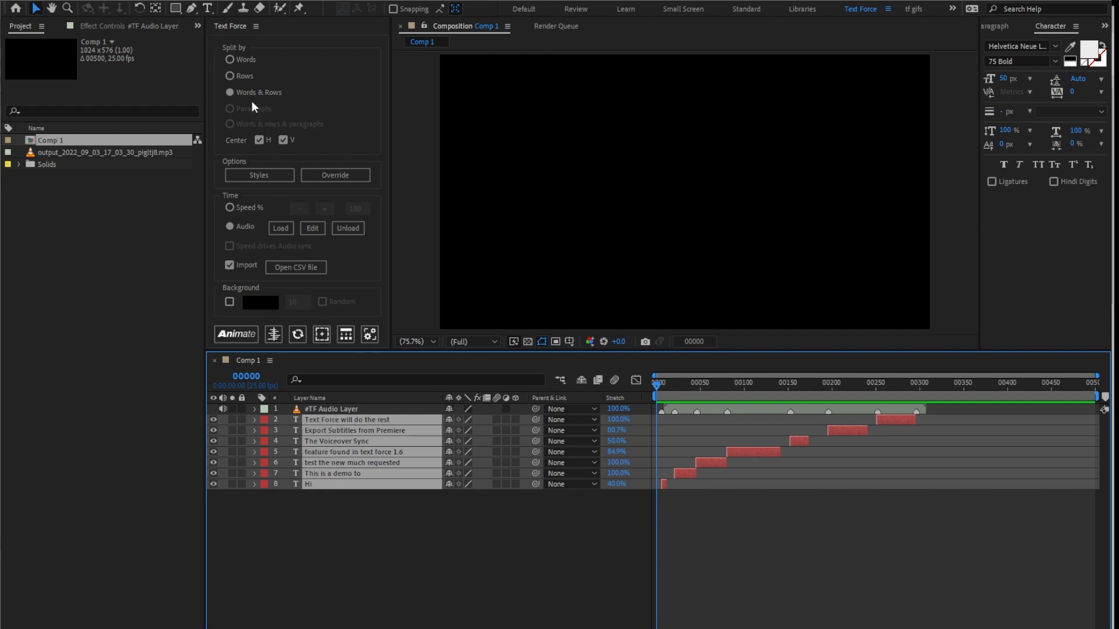
click(236, 335)
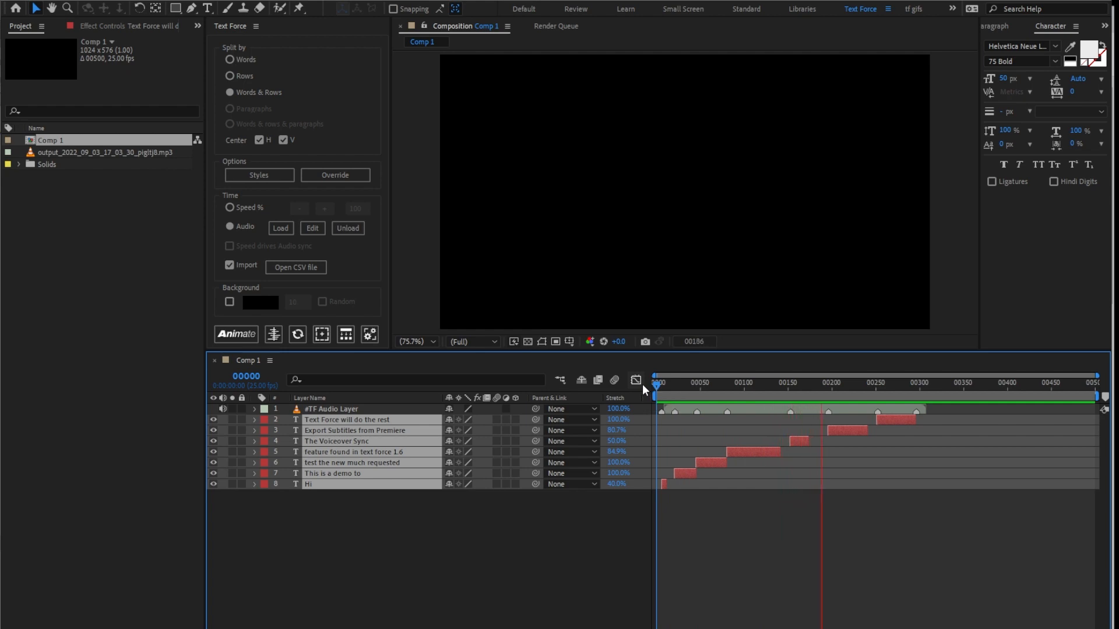
click(864, 382)
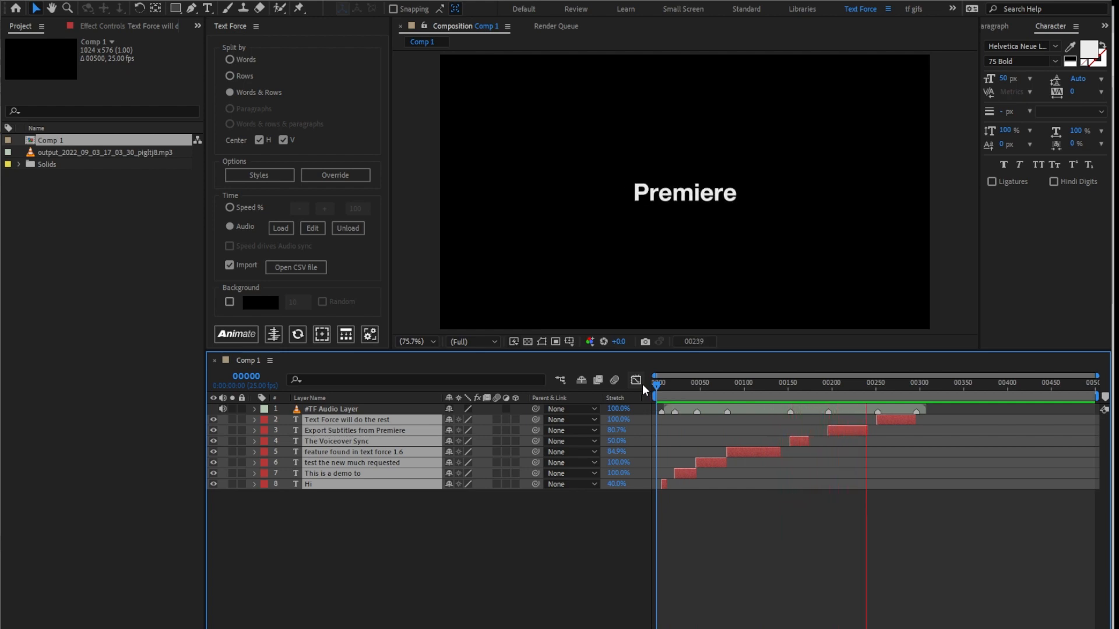